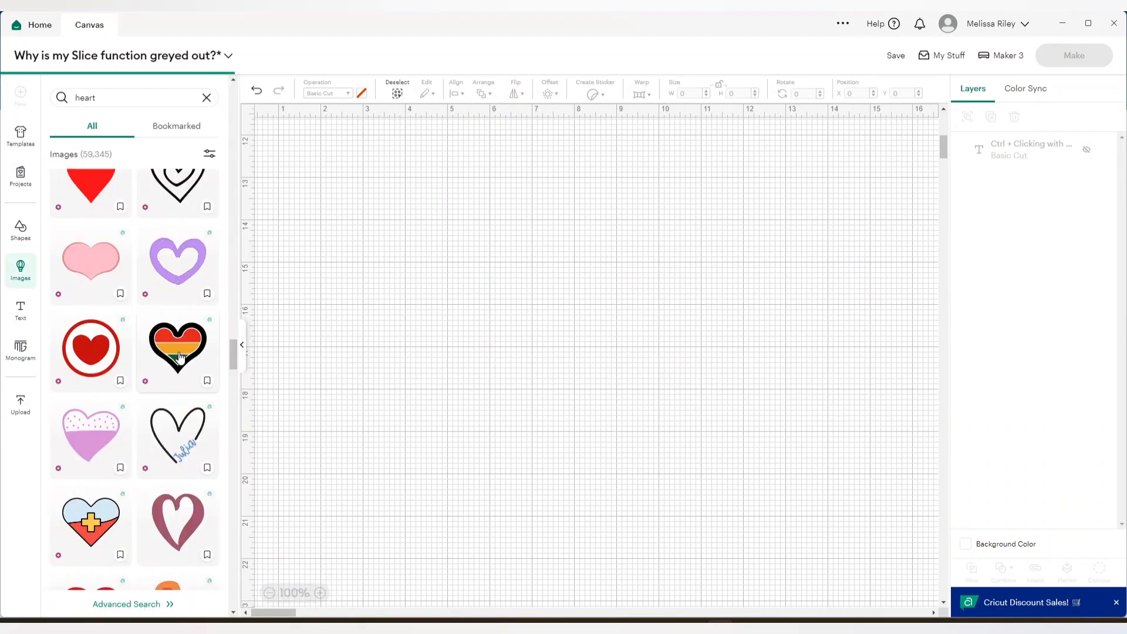
# Add the rainbow heart image to the canvas and enlarge it
pyautogui.click(178, 352)
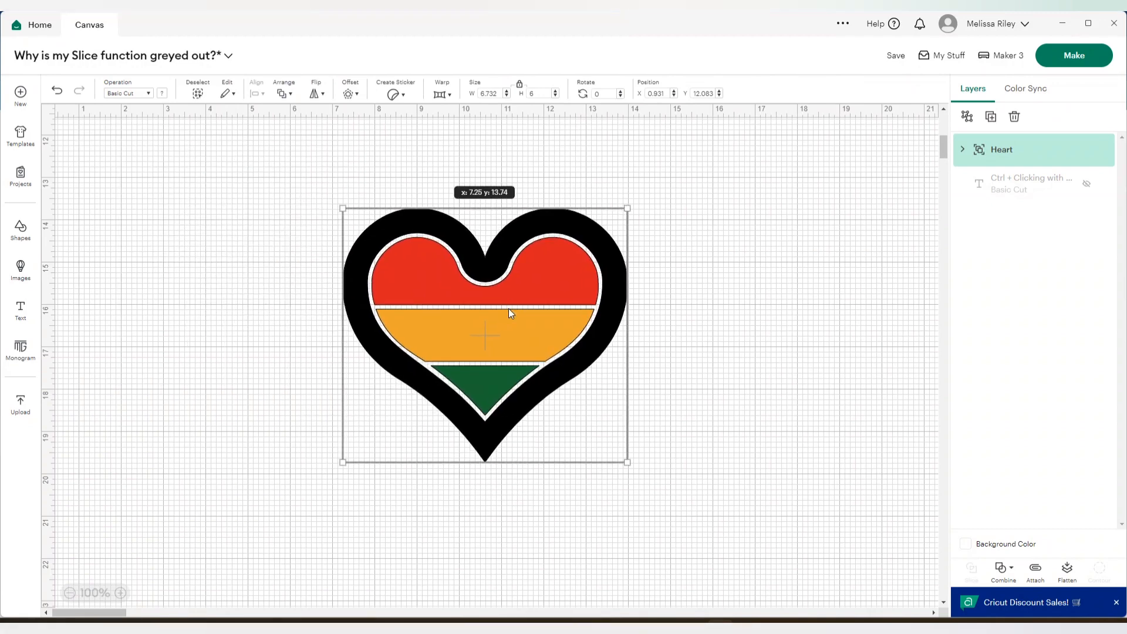
pyautogui.moveTo(624, 462); pyautogui.dragTo(692, 502)
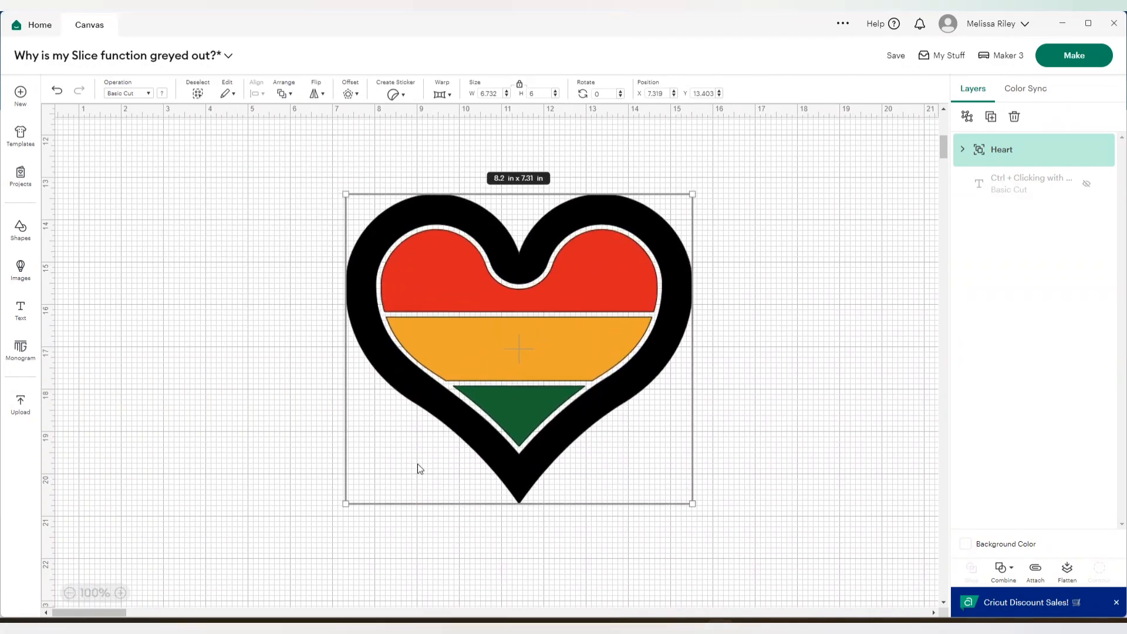
# Add the word Love, place it on the heart's orange band and enlarge it to fill the band
pyautogui.click(20, 313)
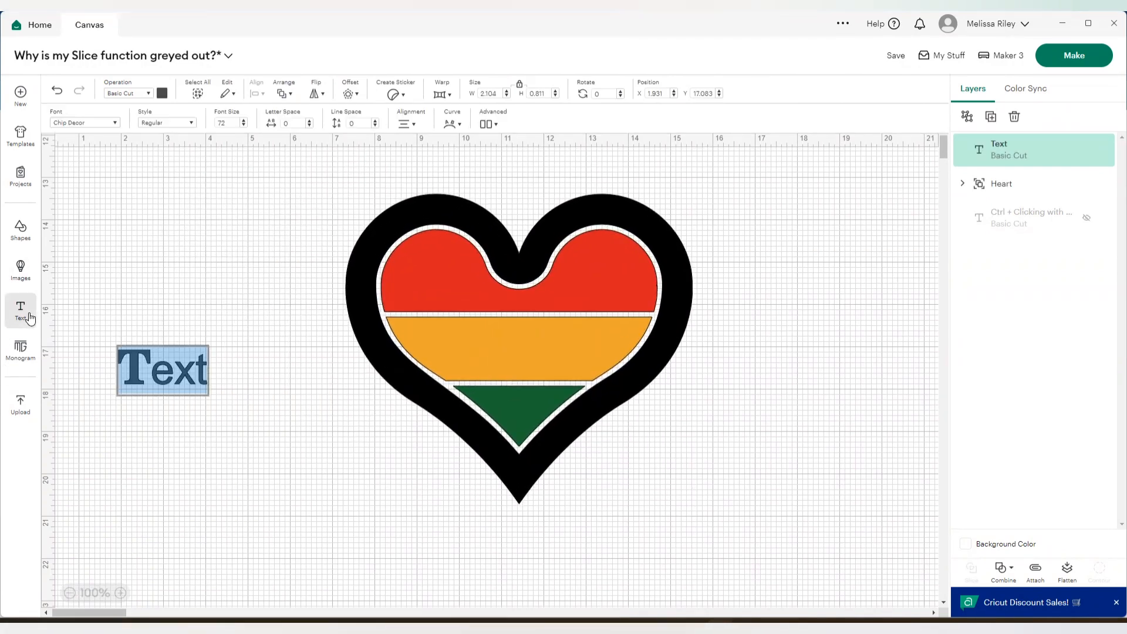
pyautogui.write('Love')
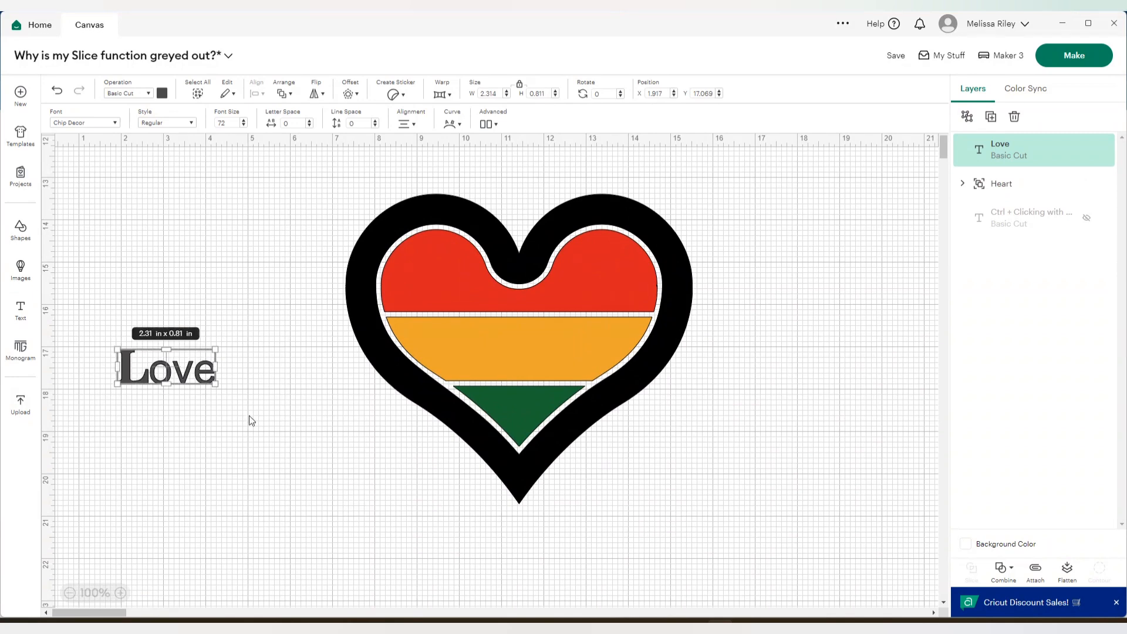
pyautogui.moveTo(166, 367); pyautogui.dragTo(501, 346)
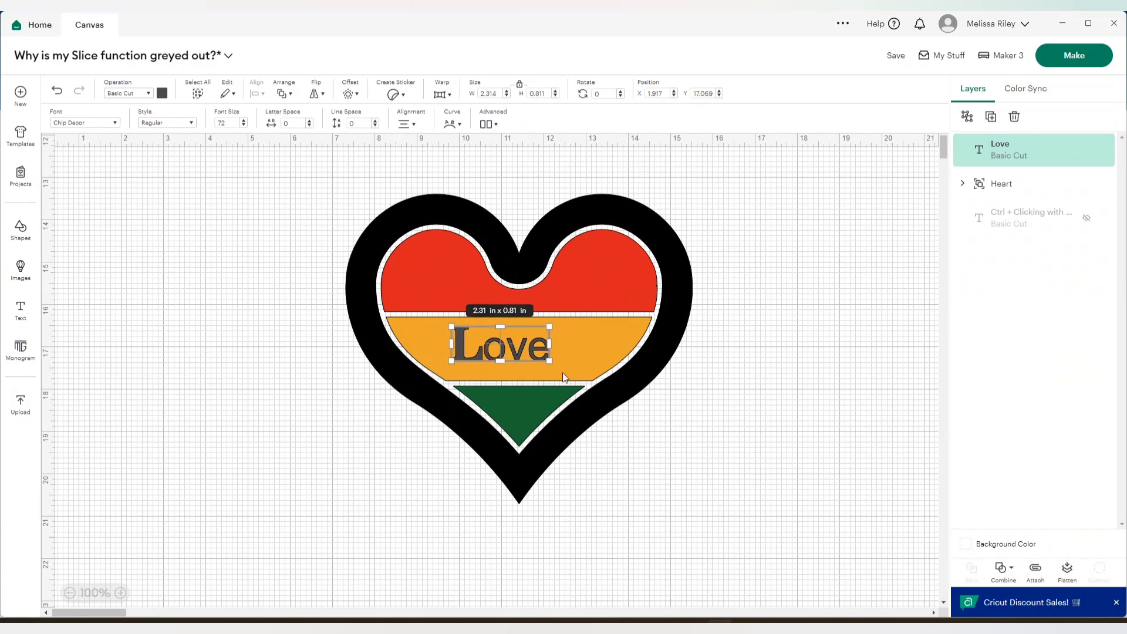
pyautogui.moveTo(548, 386); pyautogui.dragTo(586, 390)
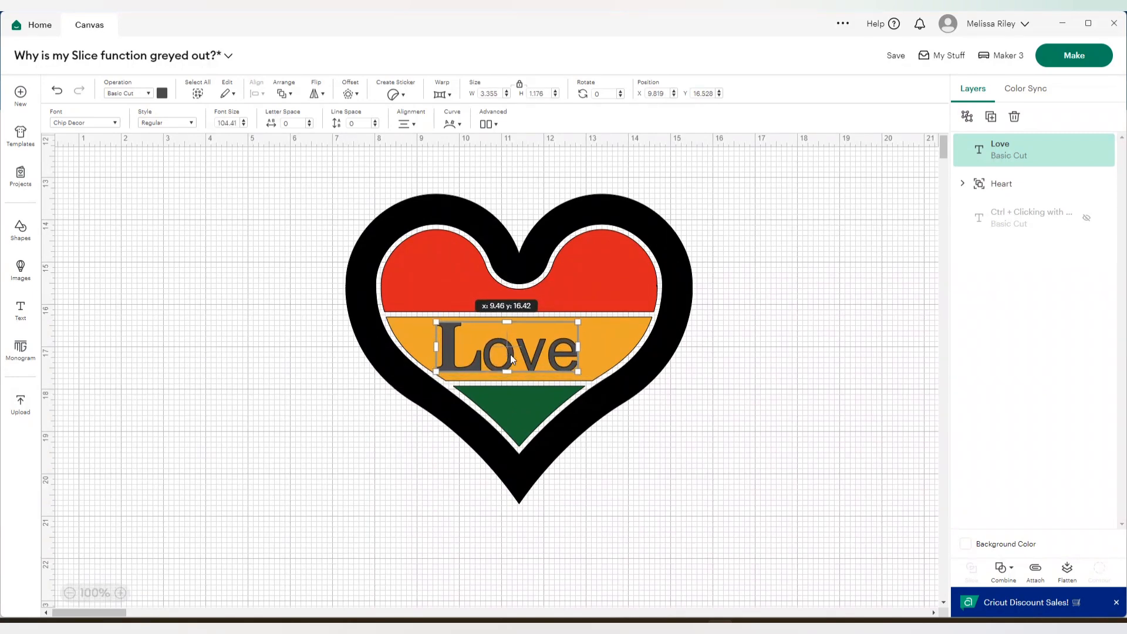
pyautogui.click(711, 546)
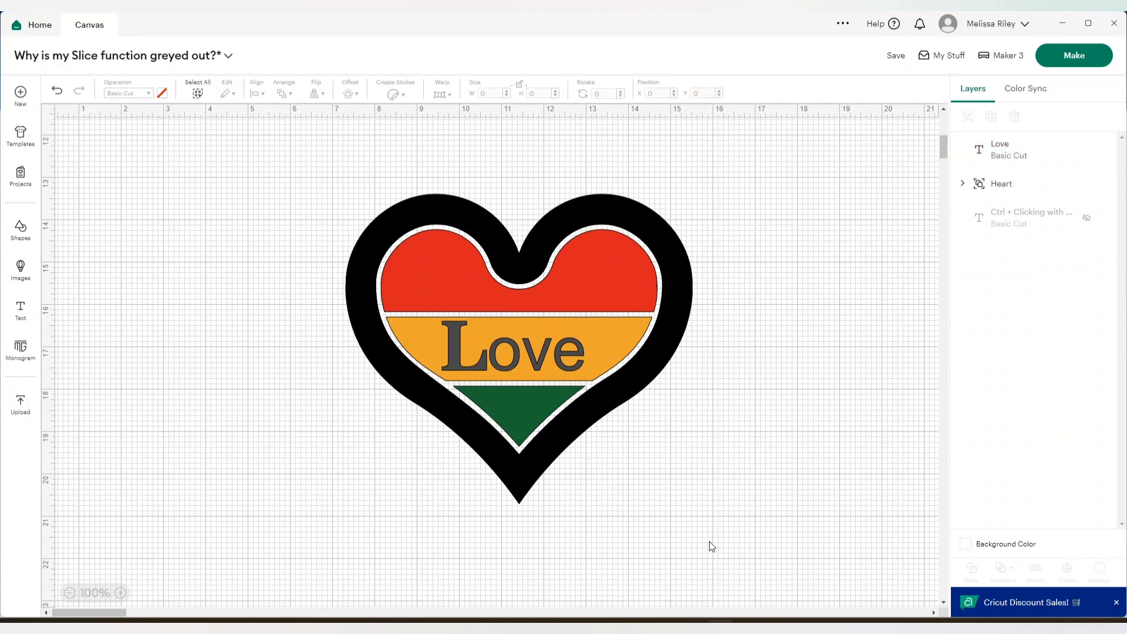
pyautogui.moveTo(425, 194)
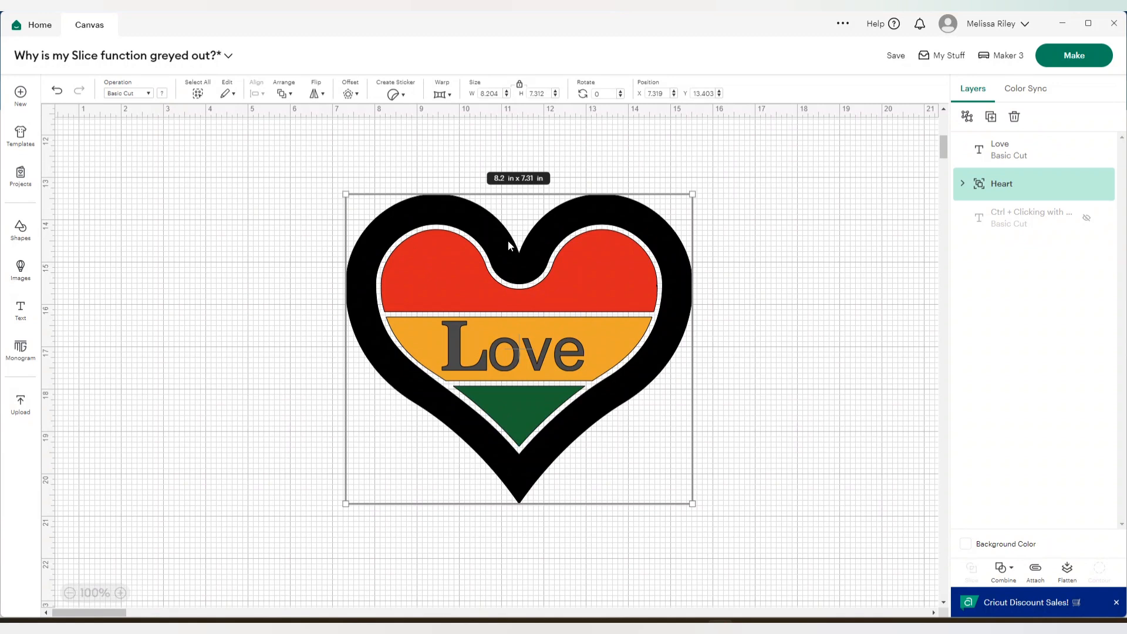
# Expand the heart group in the Layers panel to reveal its four separate heart layers
pyautogui.click(962, 183)
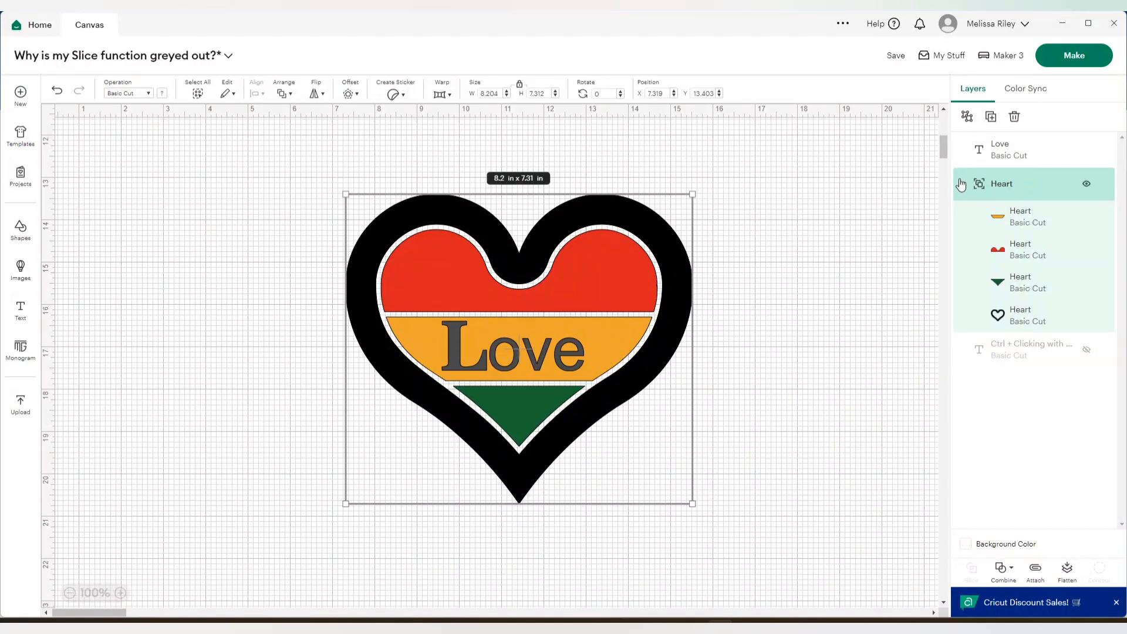
pyautogui.click(963, 183)
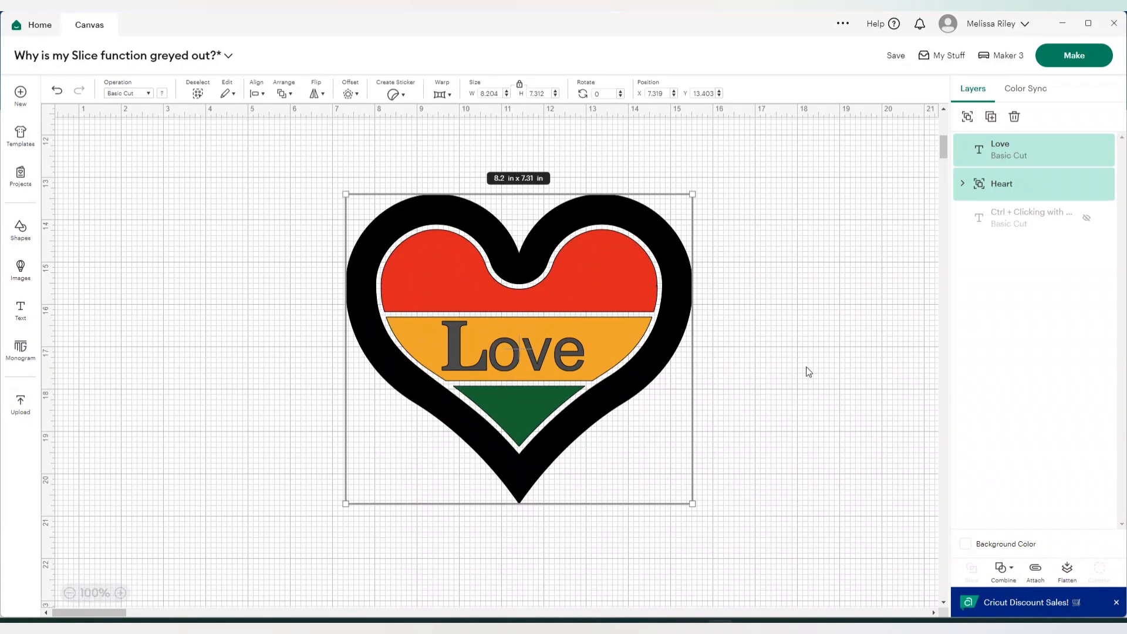
pyautogui.click(962, 184)
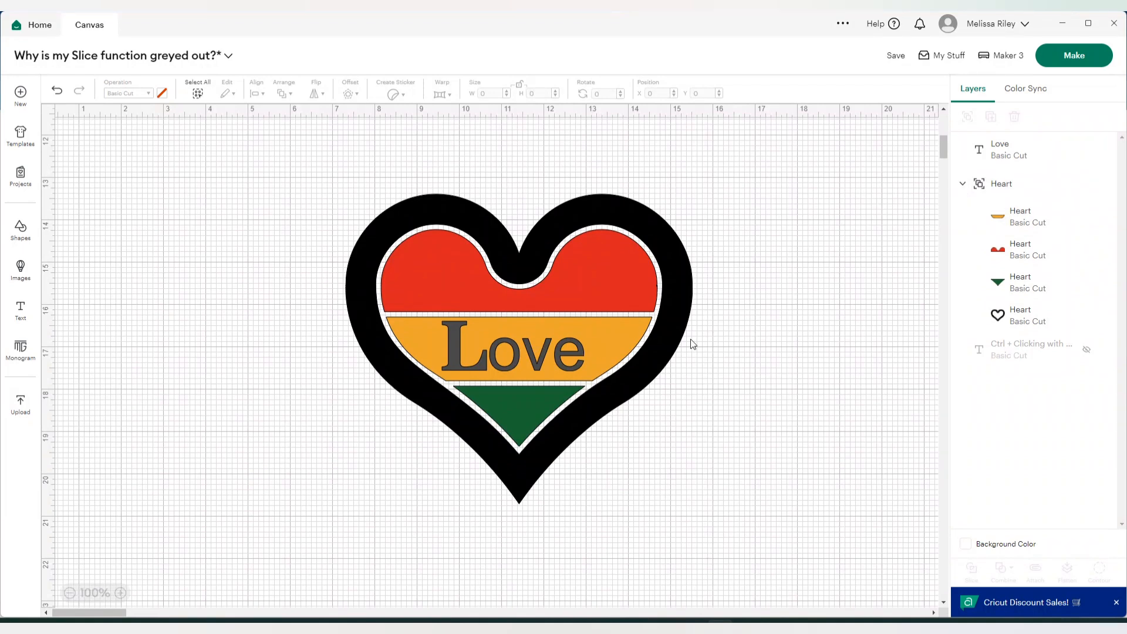
pyautogui.moveTo(781, 319)
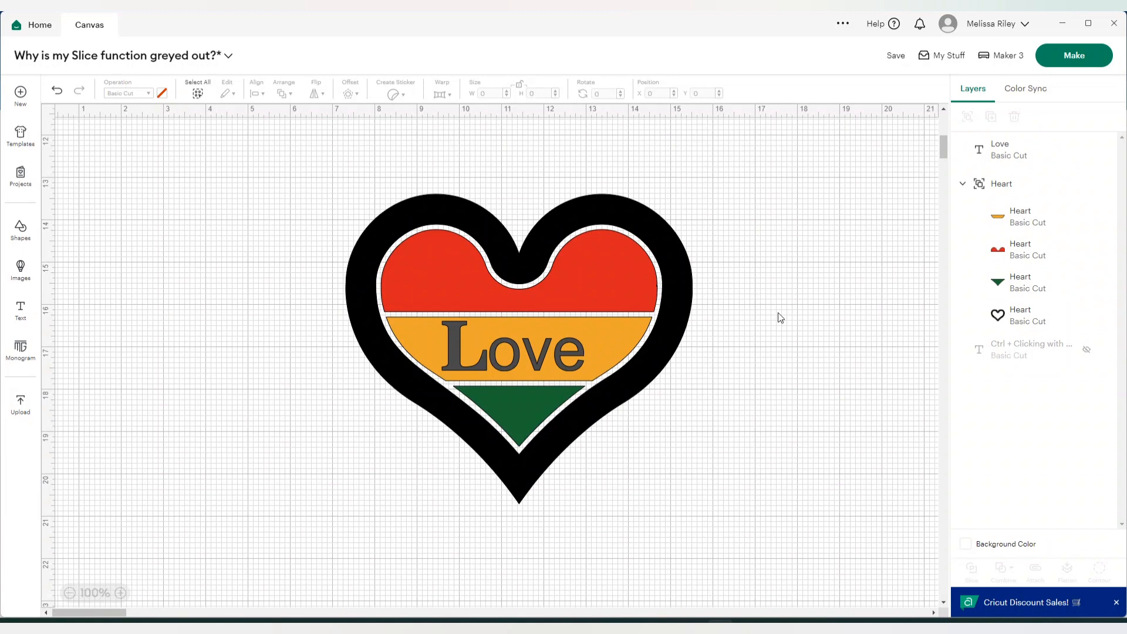
# Ungroup the heart and slice the word Love out of its orange band
pyautogui.click(1002, 183)
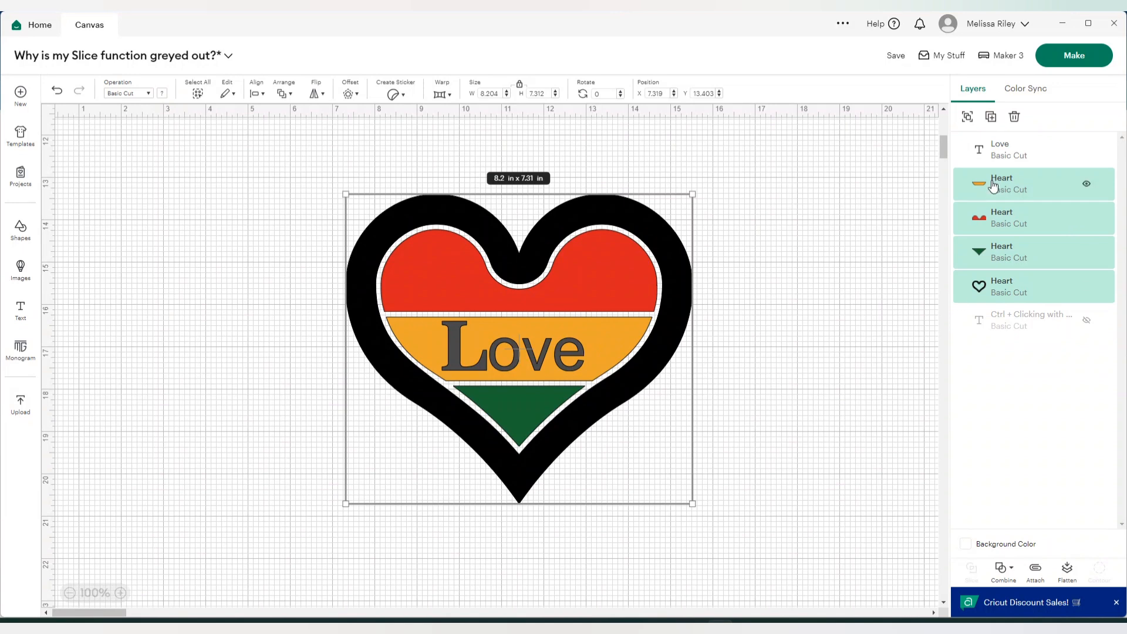
pyautogui.click(1033, 184)
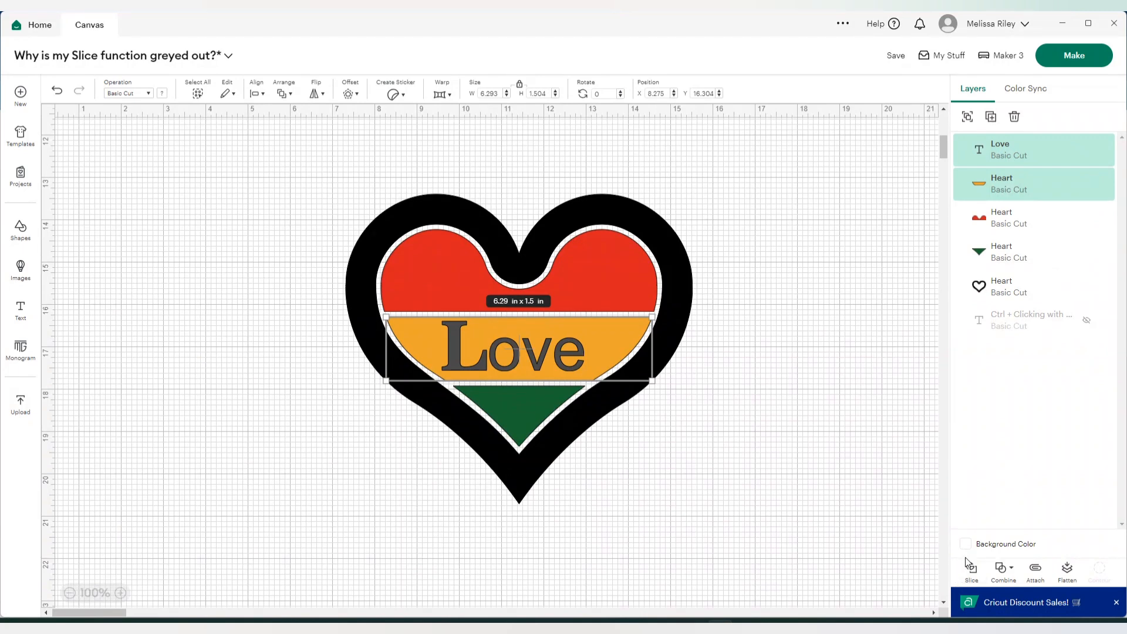
pyautogui.click(971, 571)
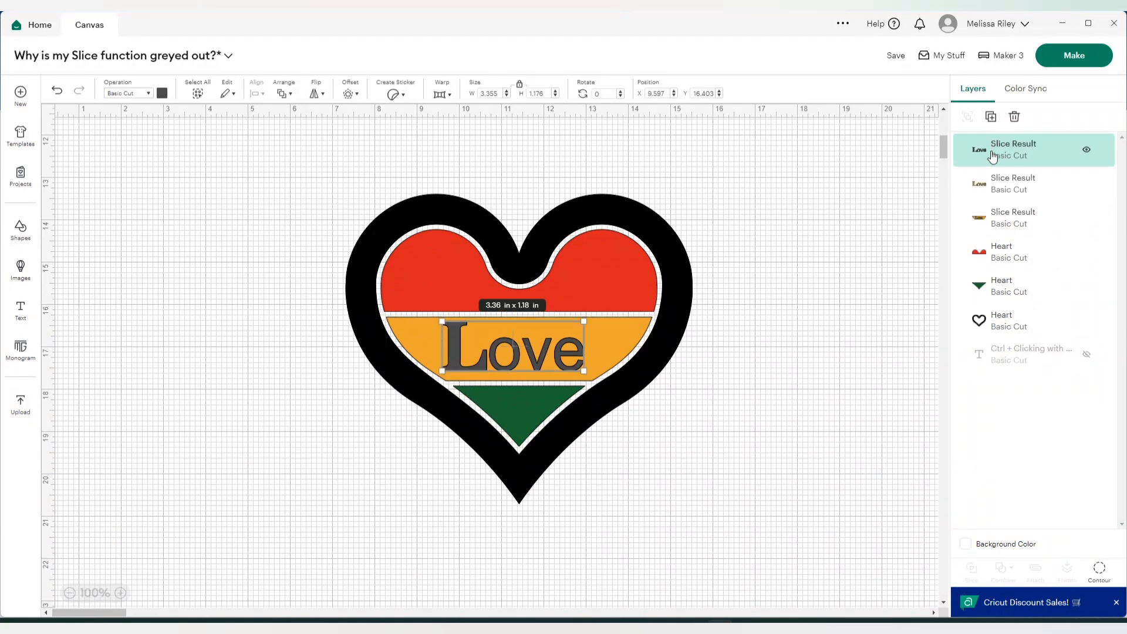
# Delete the leftover Love letter pieces from the slice result
pyautogui.click(1013, 183)
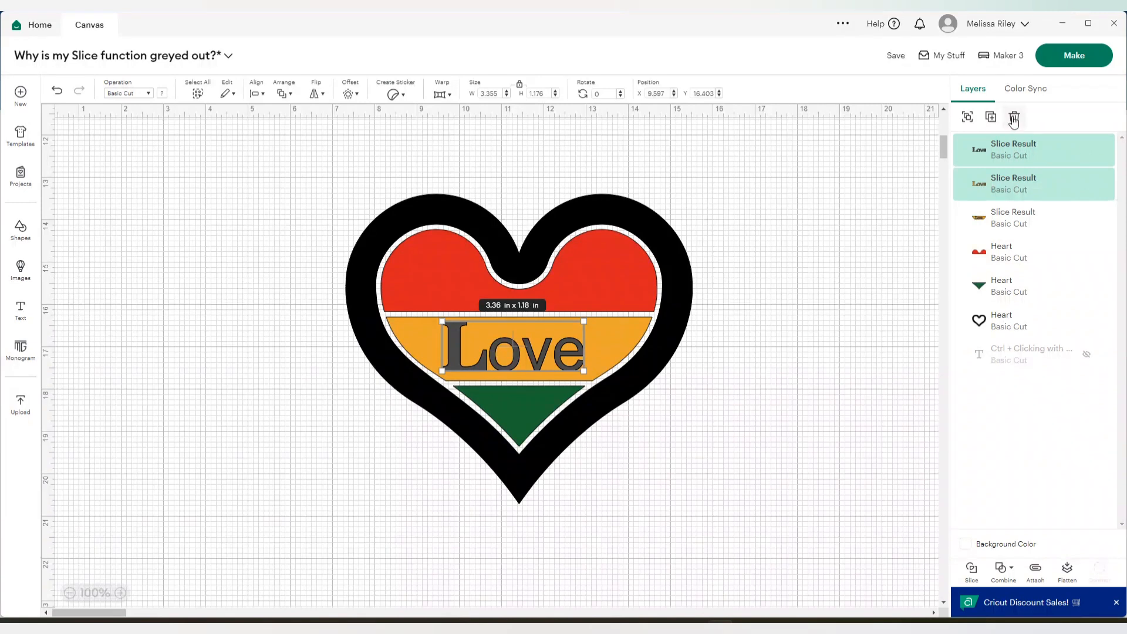
pyautogui.click(1013, 118)
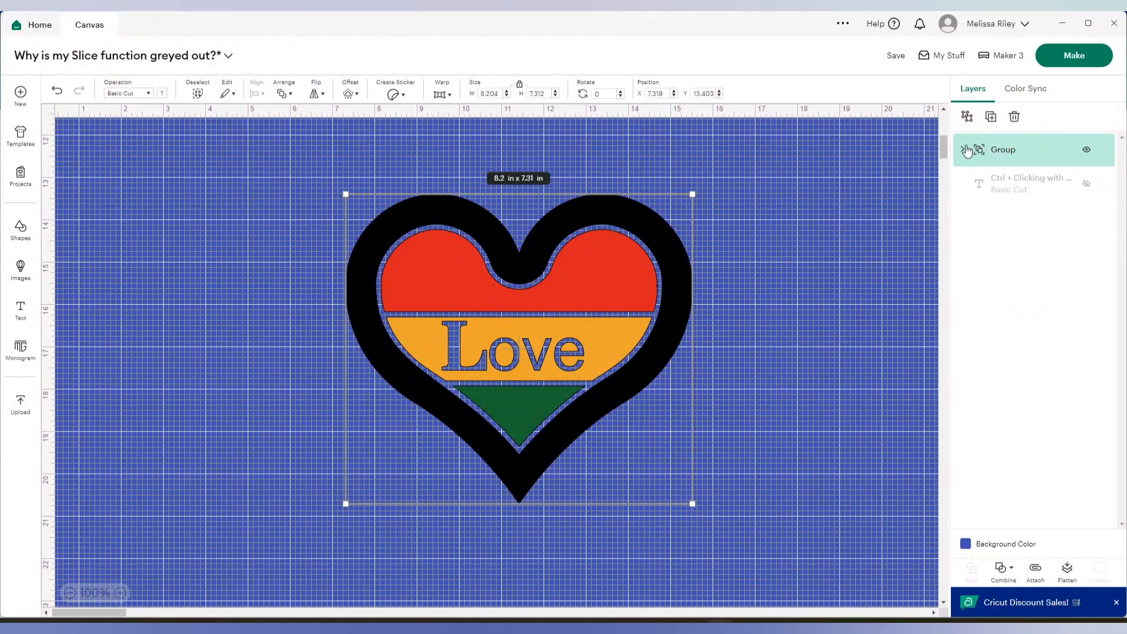
# Delete the grouped sliced heart, leaving the blue canvas empty
pyautogui.click(963, 149)
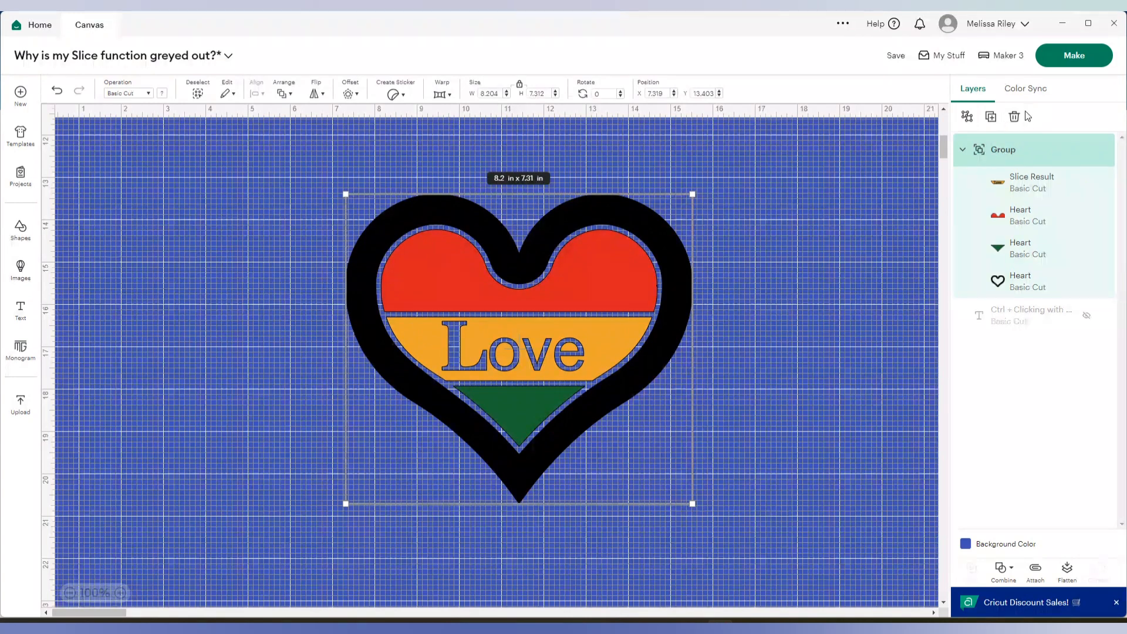
pyautogui.click(1014, 116)
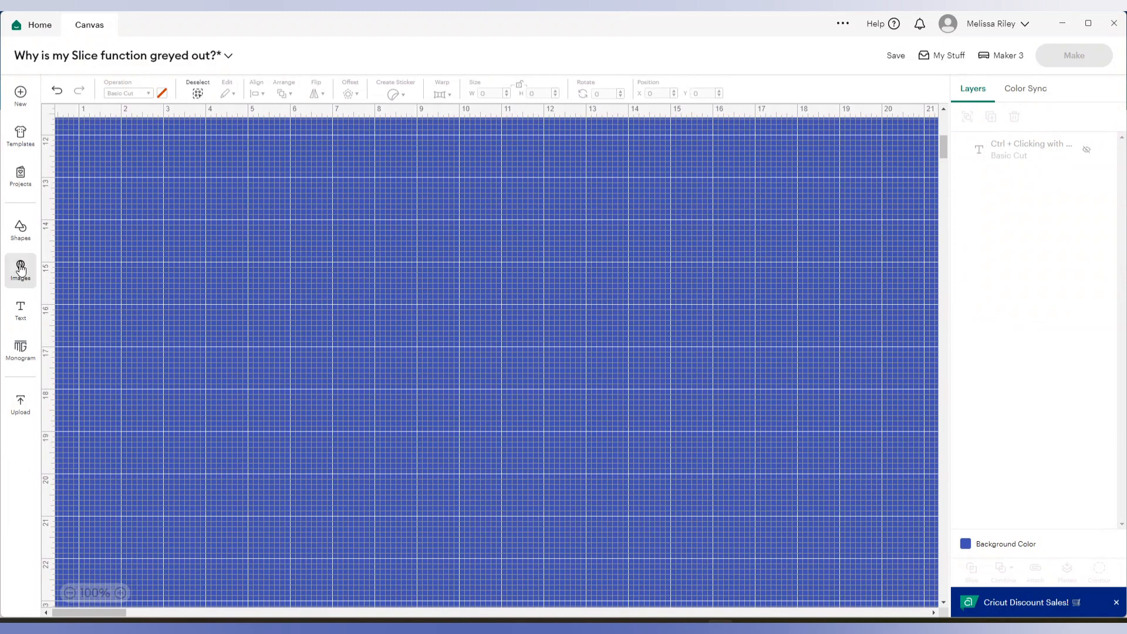
# Insert the rainbow heart again and enlarge it
pyautogui.click(20, 270)
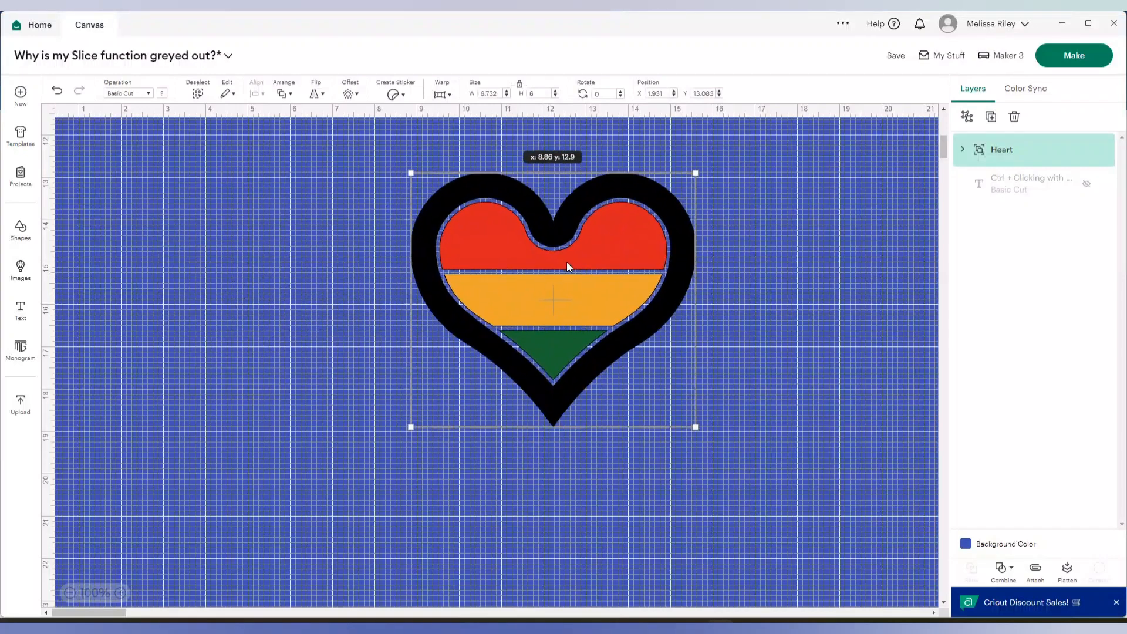
pyautogui.moveTo(694, 426); pyautogui.dragTo(703, 537)
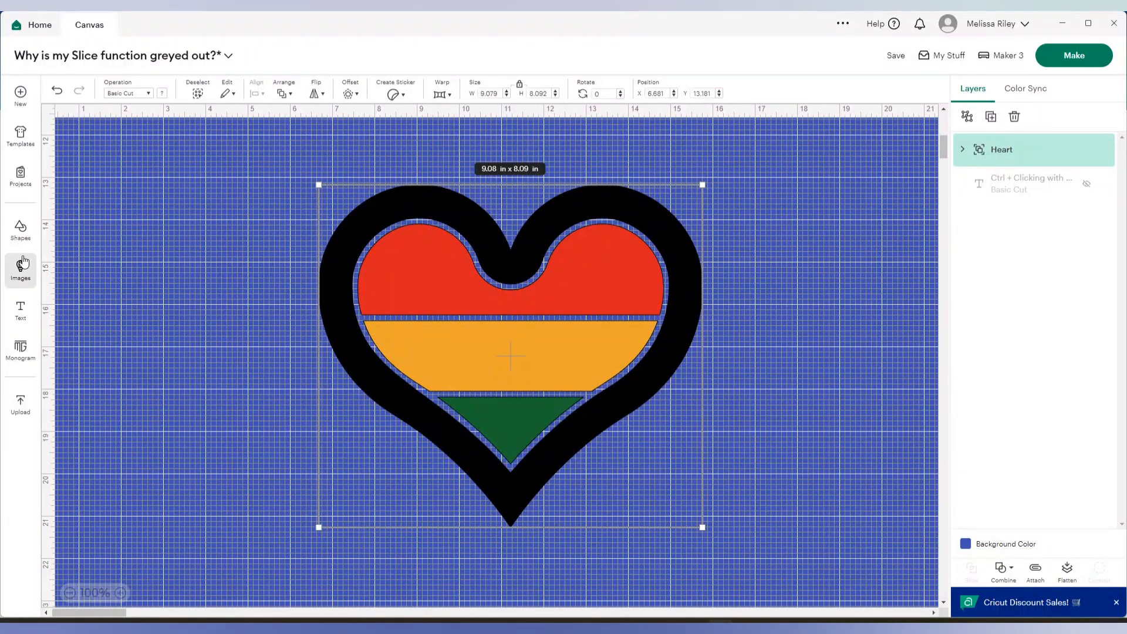
# Find a palm tree in Images and place it tilted across the heart's right side
pyautogui.click(20, 270)
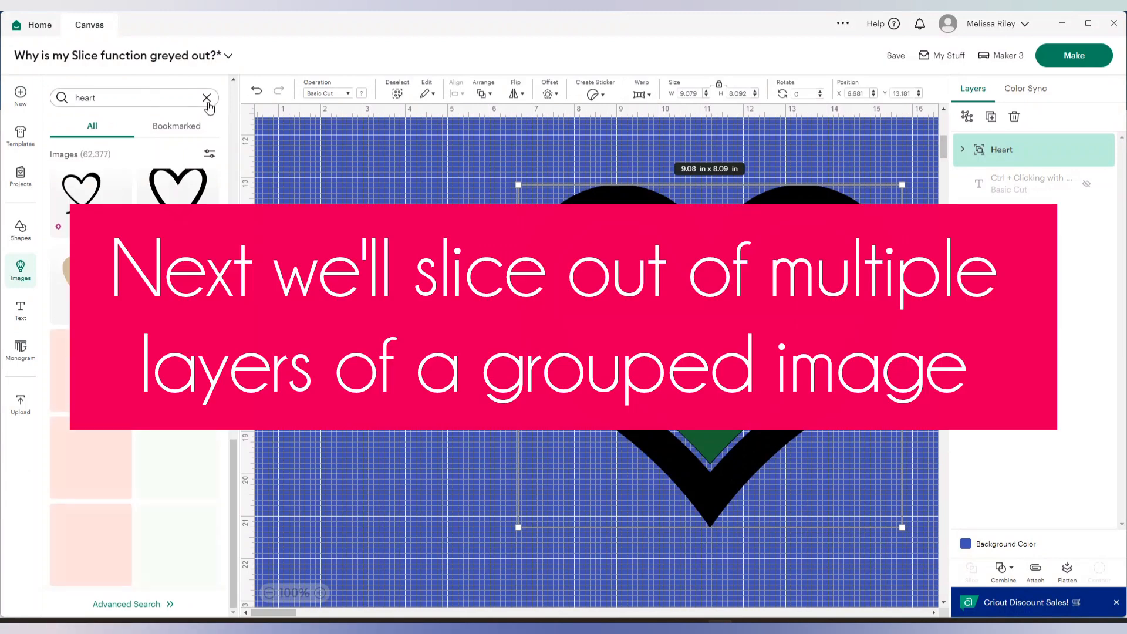
pyautogui.write('palm tree')
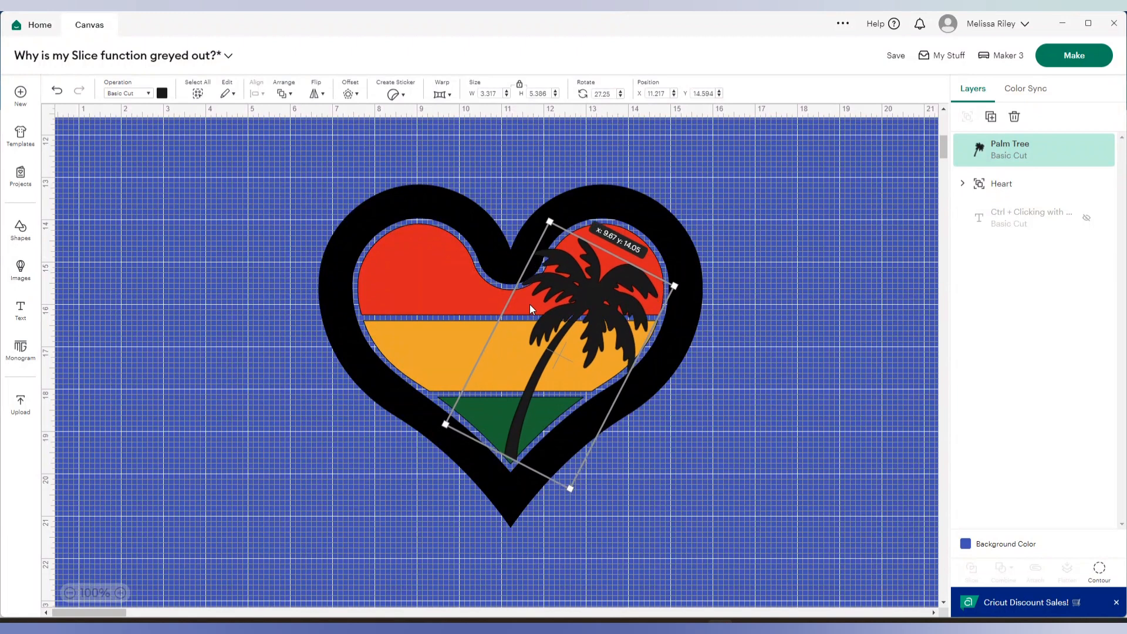
pyautogui.moveTo(570, 487); pyautogui.dragTo(564, 458)
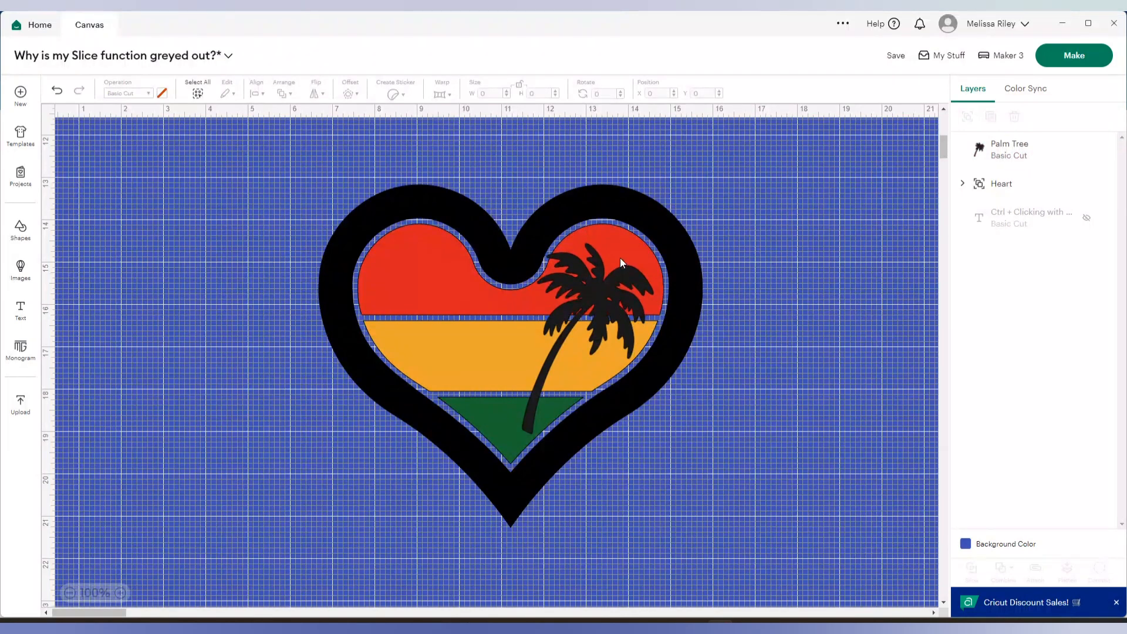
pyautogui.moveTo(565, 280)
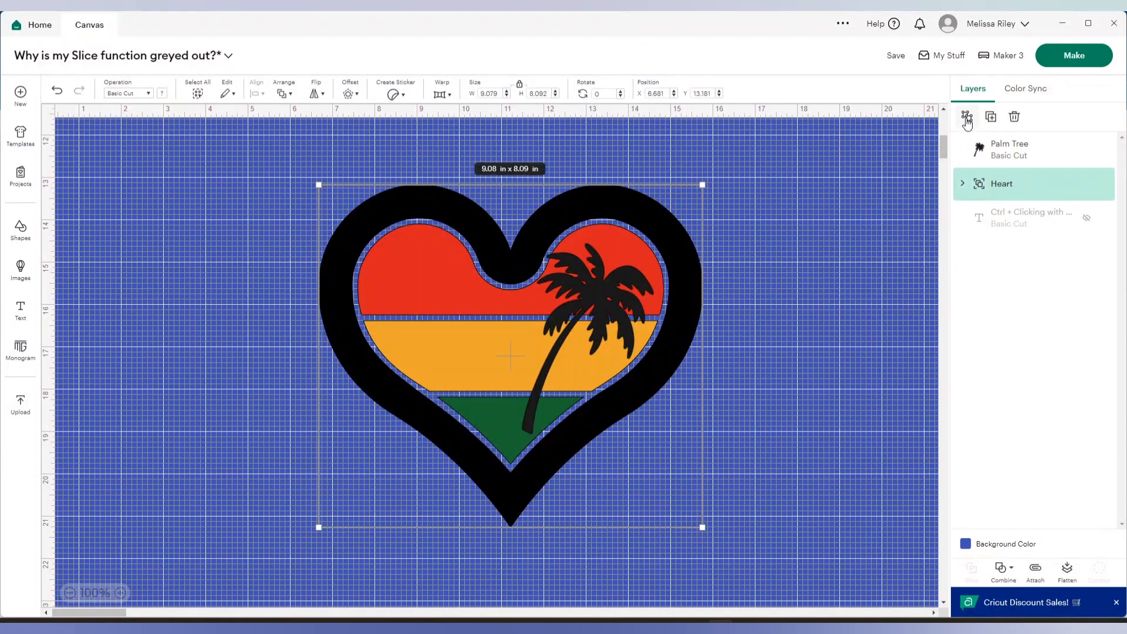
# Ungroup the heart and select the palm tree together with the red top band
pyautogui.click(963, 183)
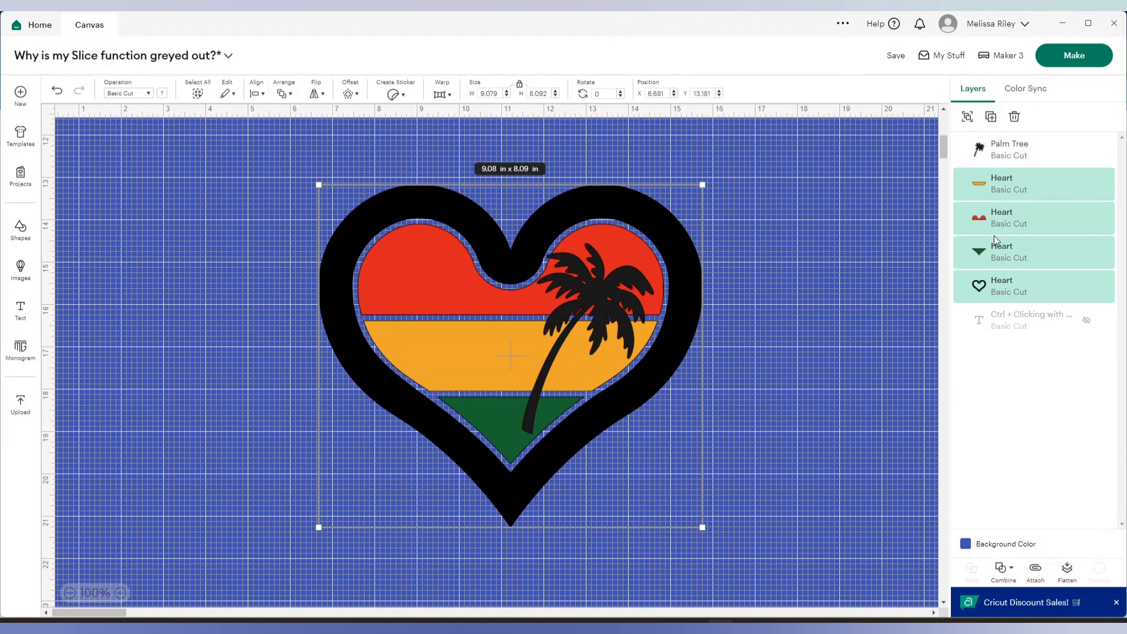
pyautogui.click(1033, 218)
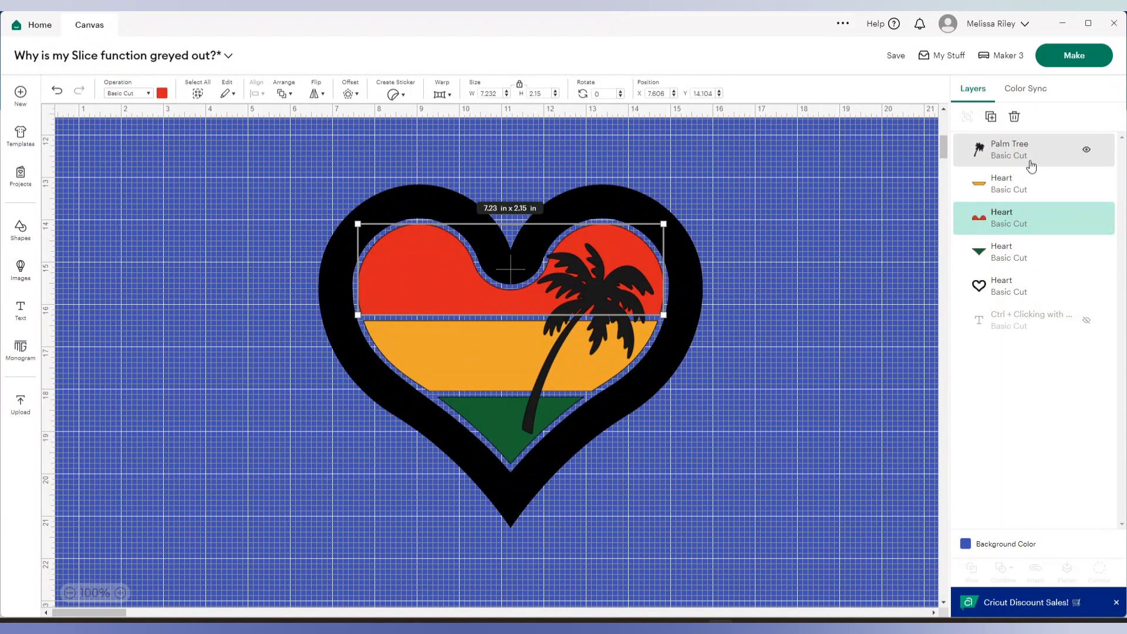
pyautogui.click(1010, 149)
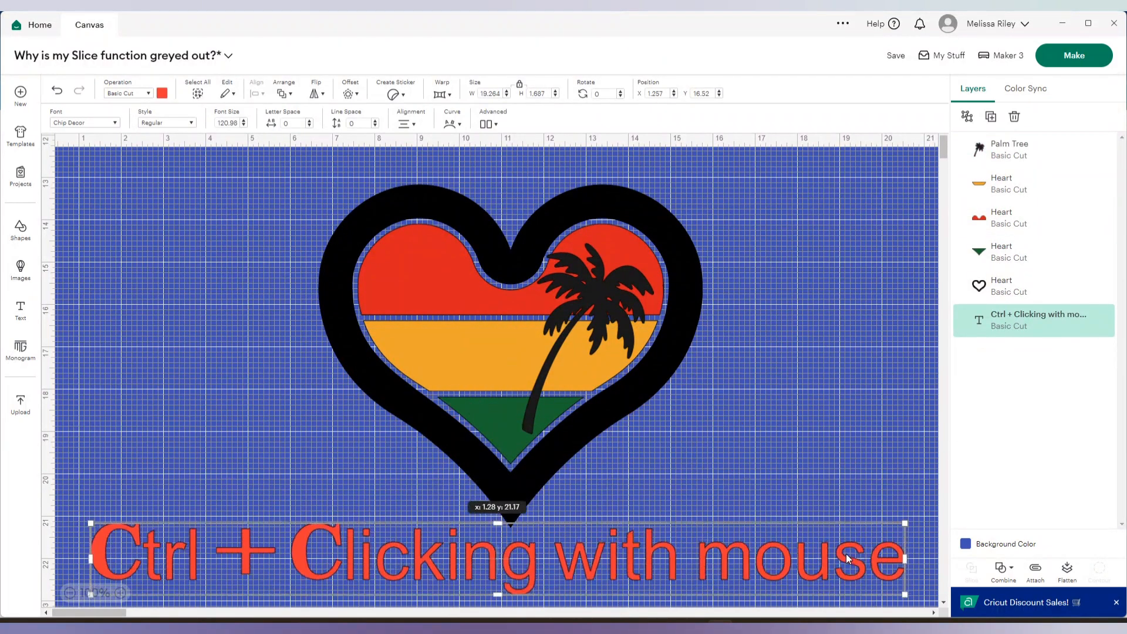
pyautogui.click(1002, 218)
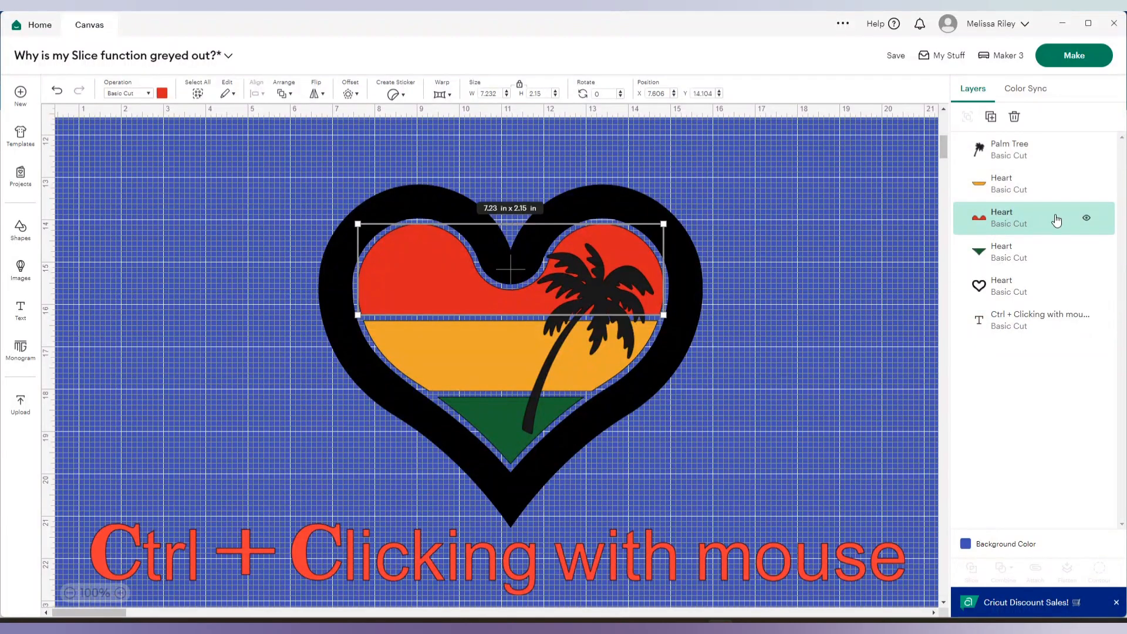
pyautogui.moveTo(1030, 222)
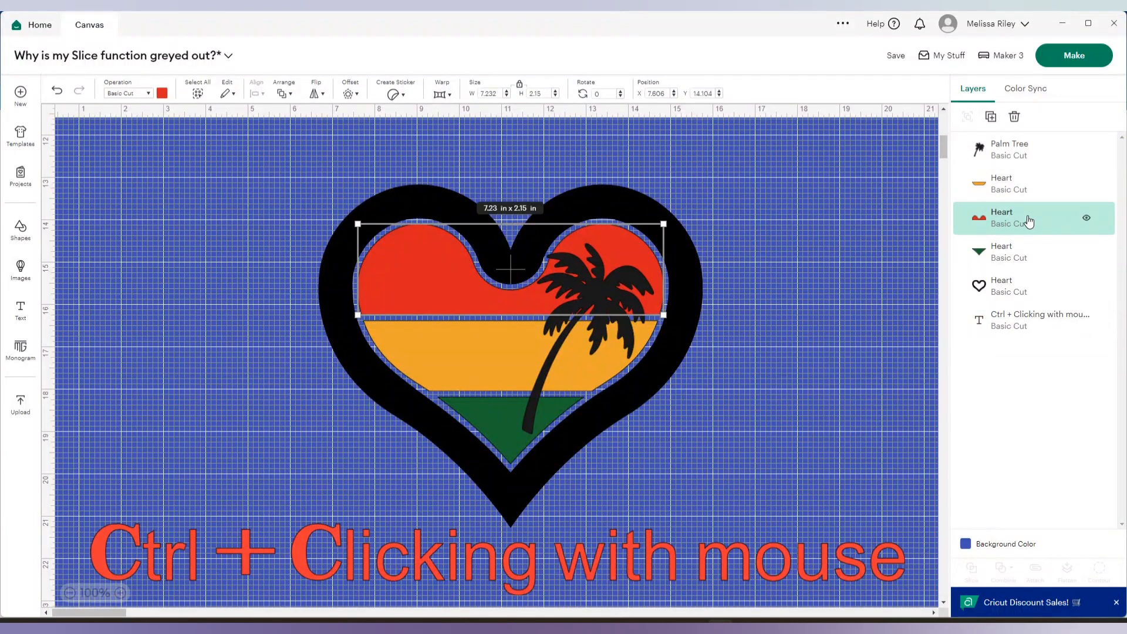
pyautogui.click(1009, 149)
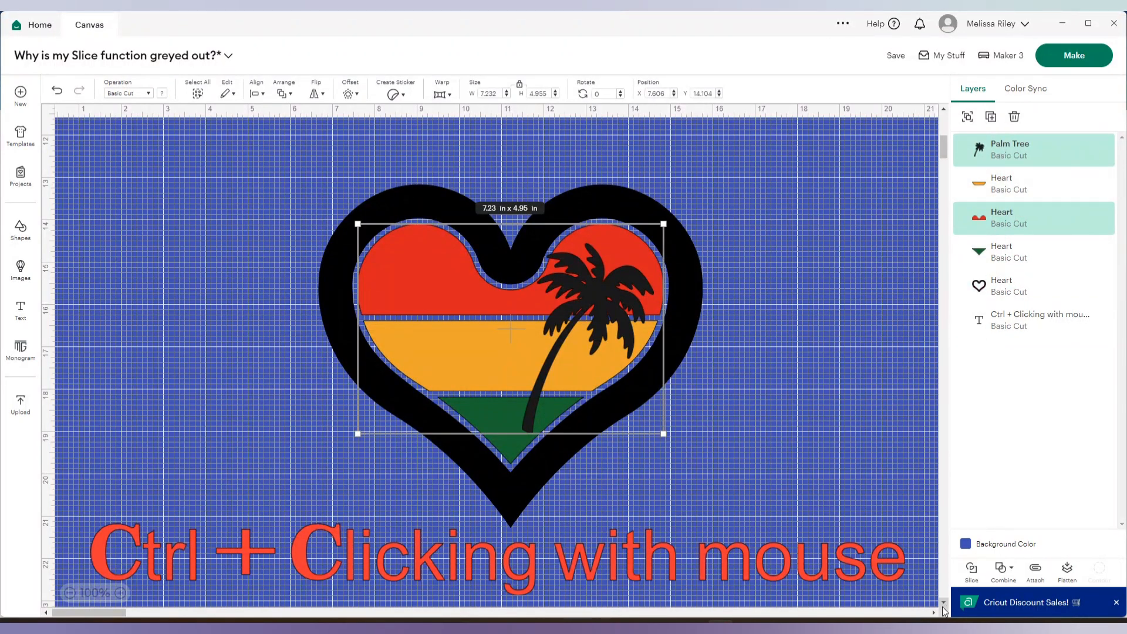
# Slice the palm tree out of the red band and remove a leftover slice piece
pyautogui.click(971, 572)
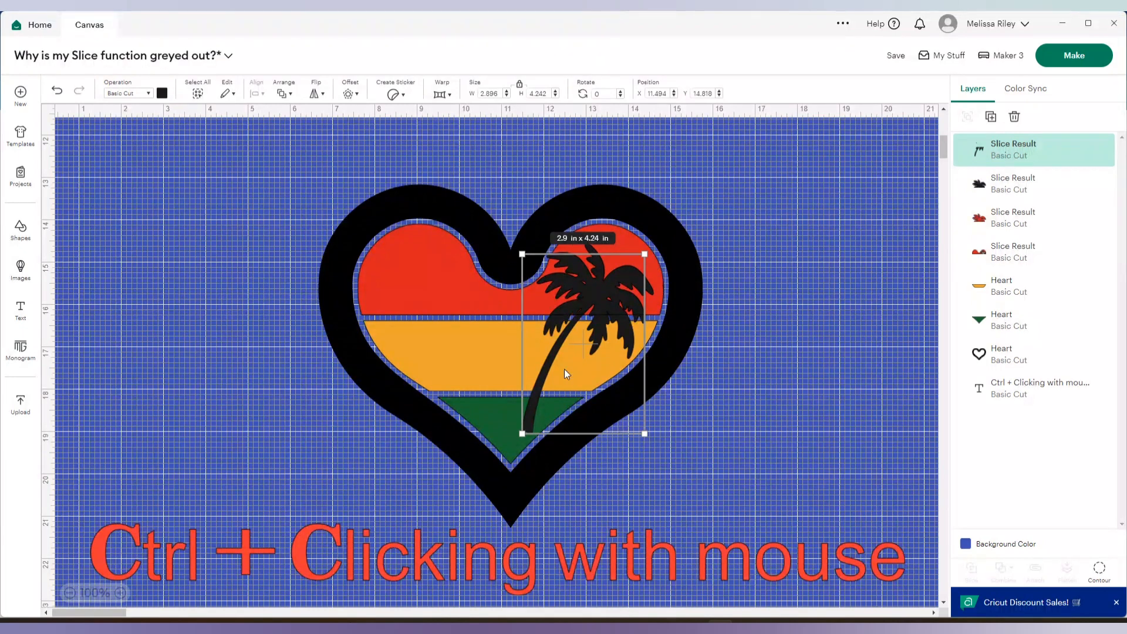
pyautogui.moveTo(624, 298)
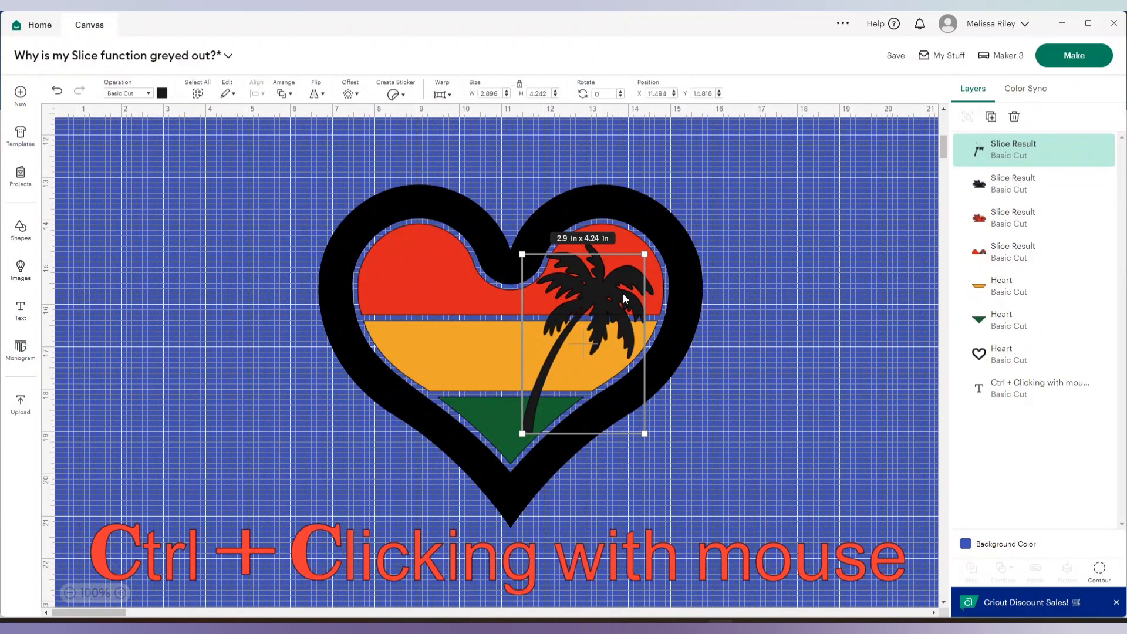
pyautogui.moveTo(1016, 184)
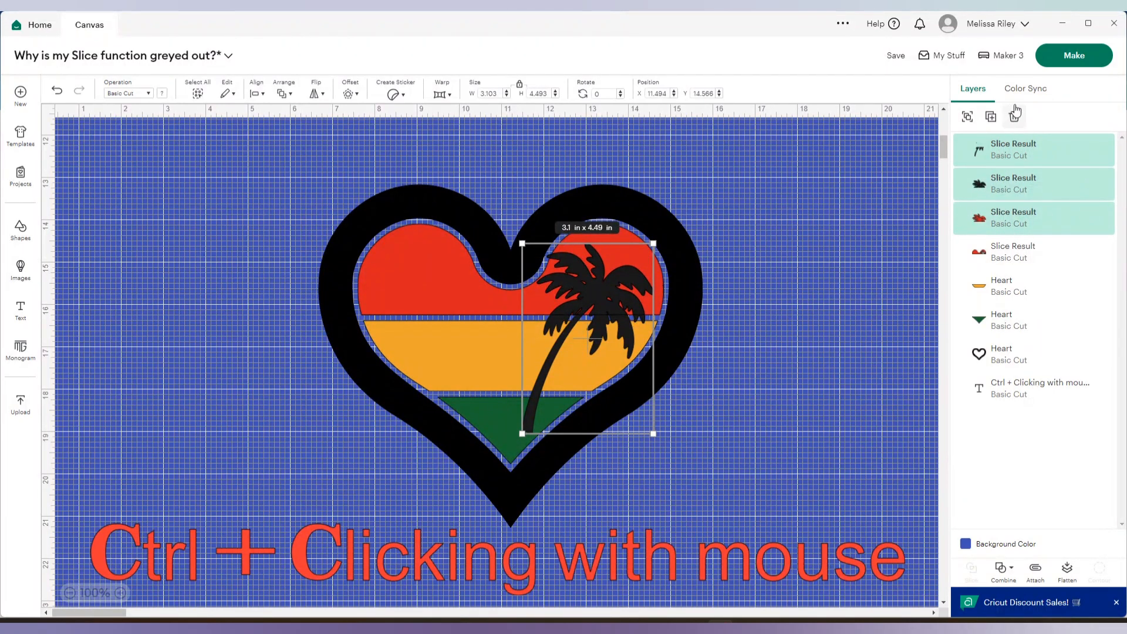
pyautogui.click(1013, 116)
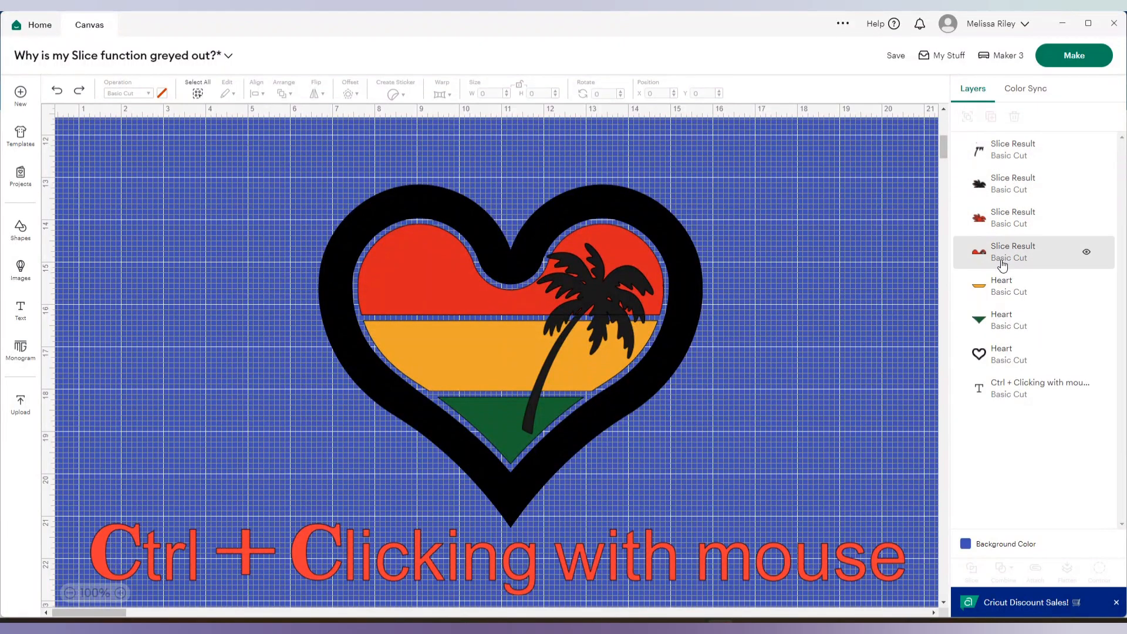
# Slice the palm tree out of the yellow and green heart stripes as well
pyautogui.click(1006, 286)
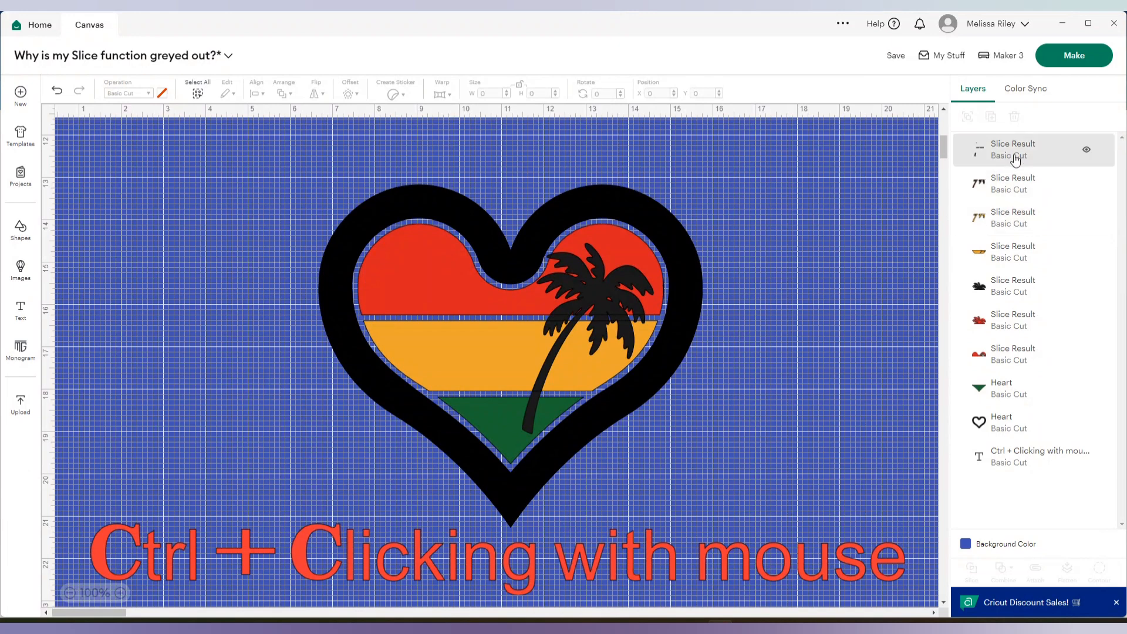
pyautogui.click(1013, 149)
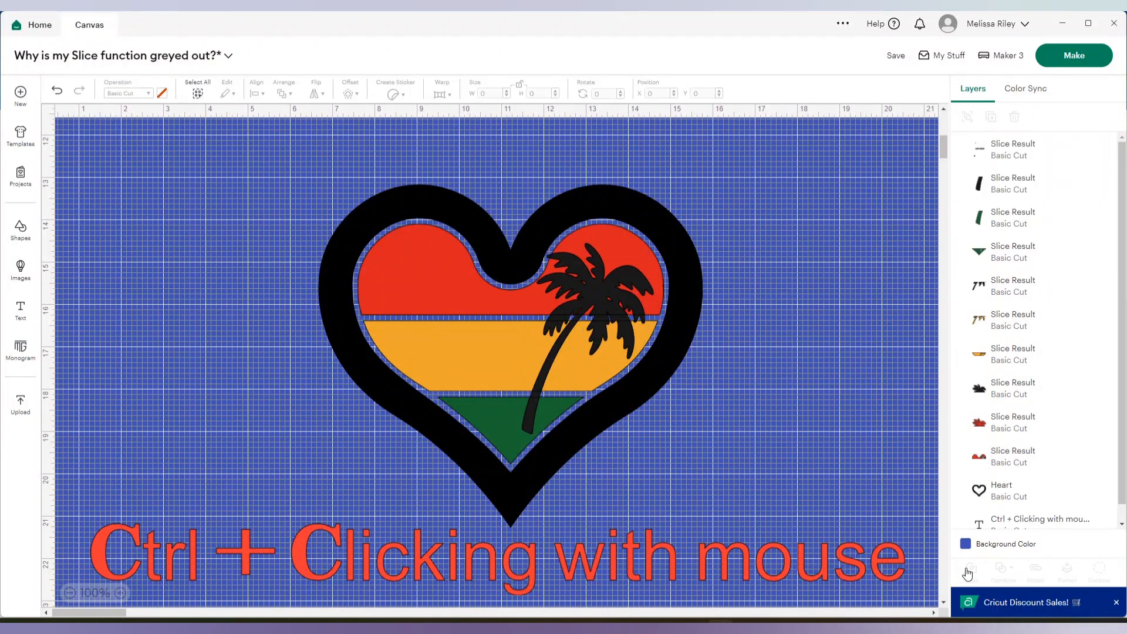
# Remove the leftover palm tree pieces, group the cut heart, then delete it from the canvas
pyautogui.click(1006, 220)
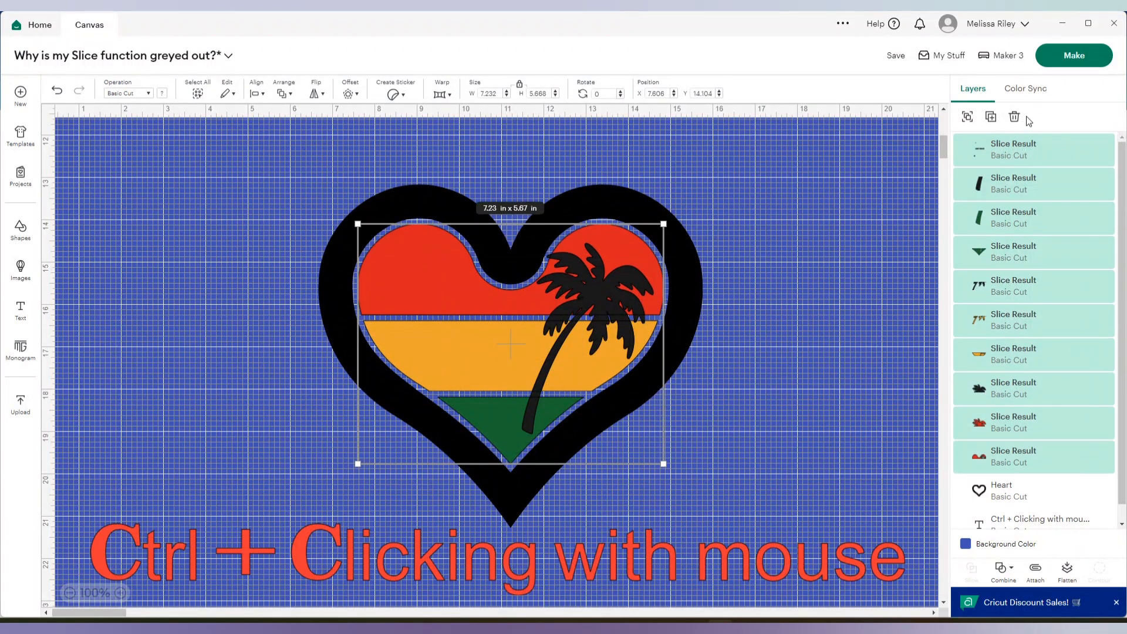
pyautogui.click(1015, 118)
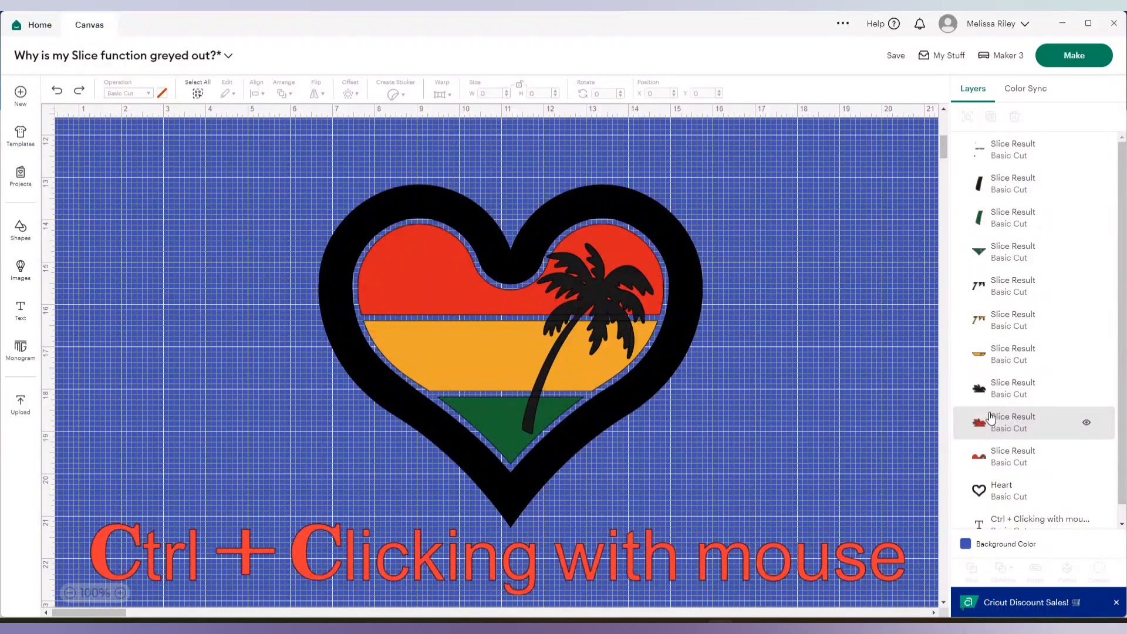
pyautogui.click(1013, 387)
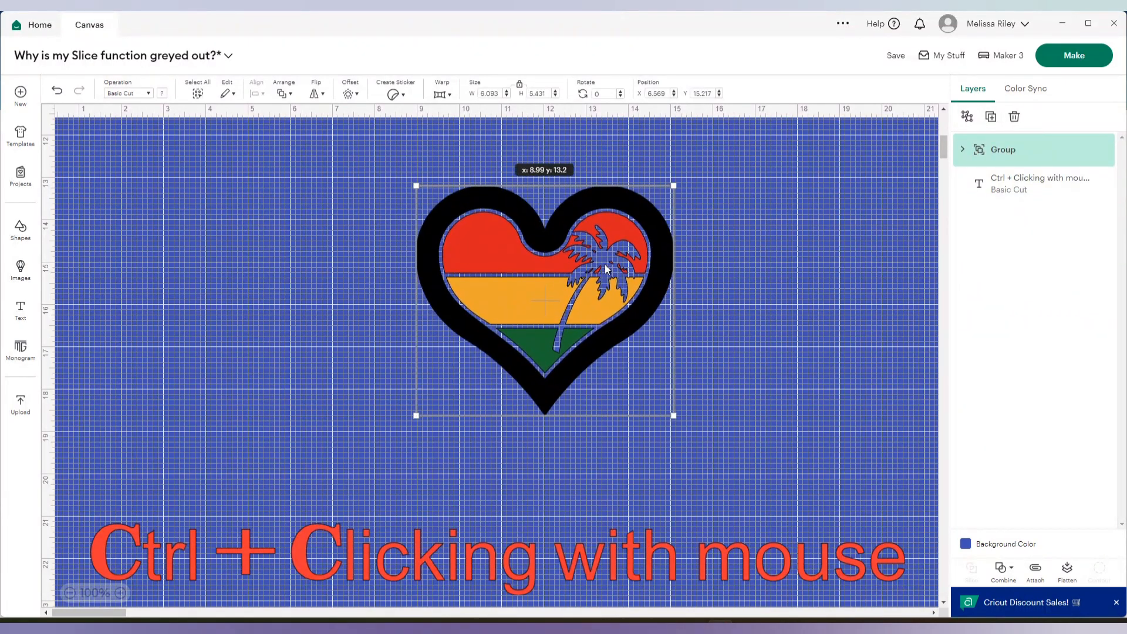
pyautogui.click(825, 254)
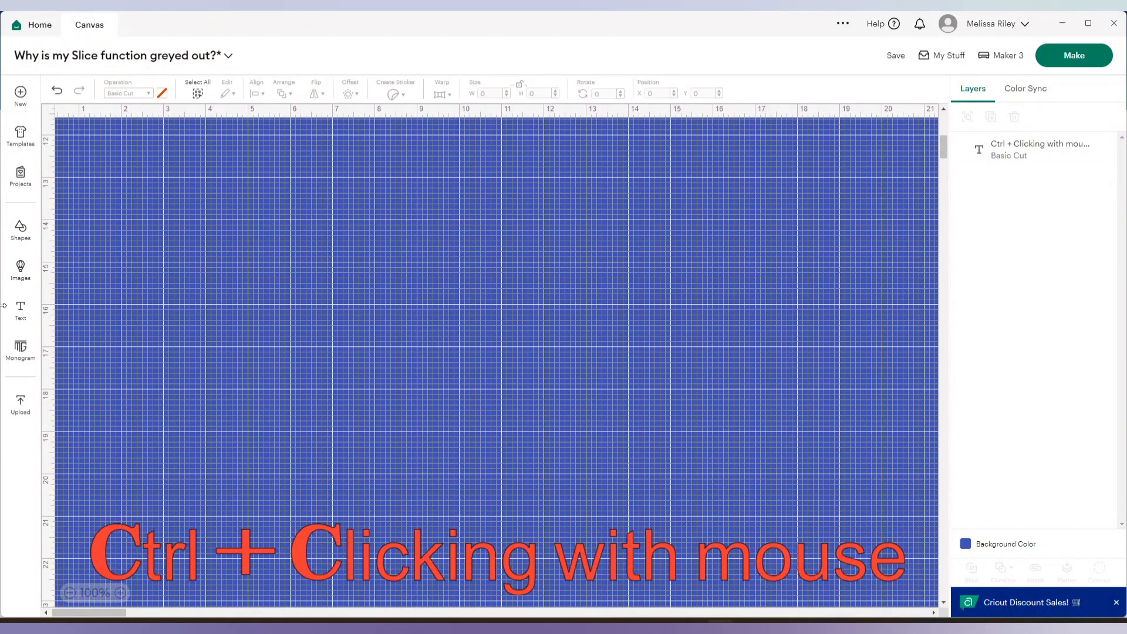
# Add the word SUMMER, enlarge it across the canvas and colour it black
pyautogui.click(20, 310)
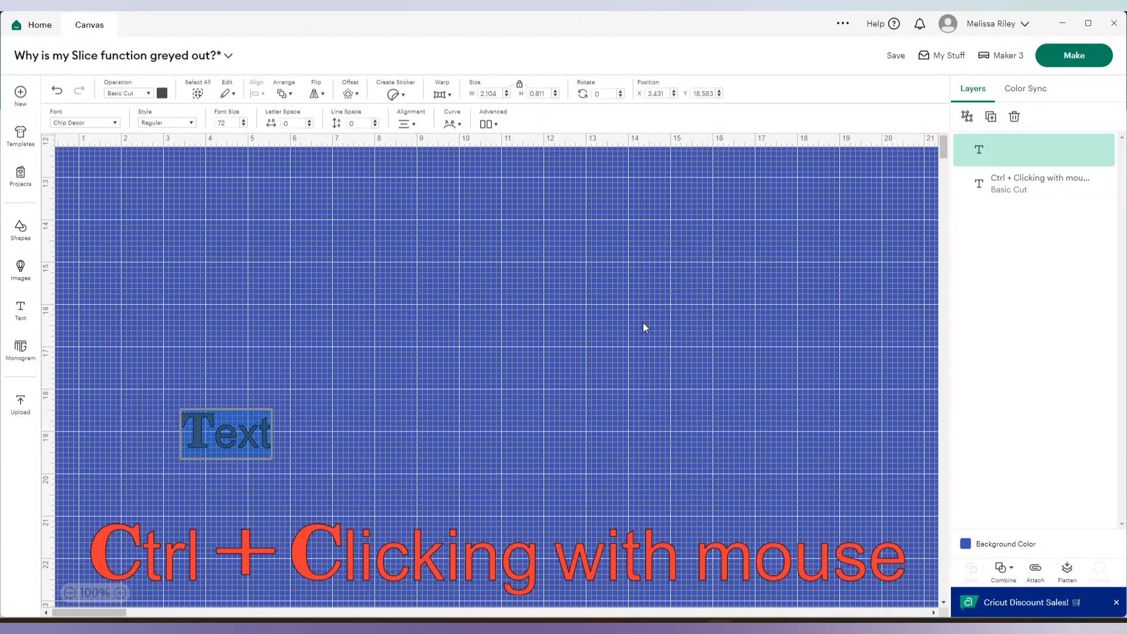
pyautogui.write('SUMMER')
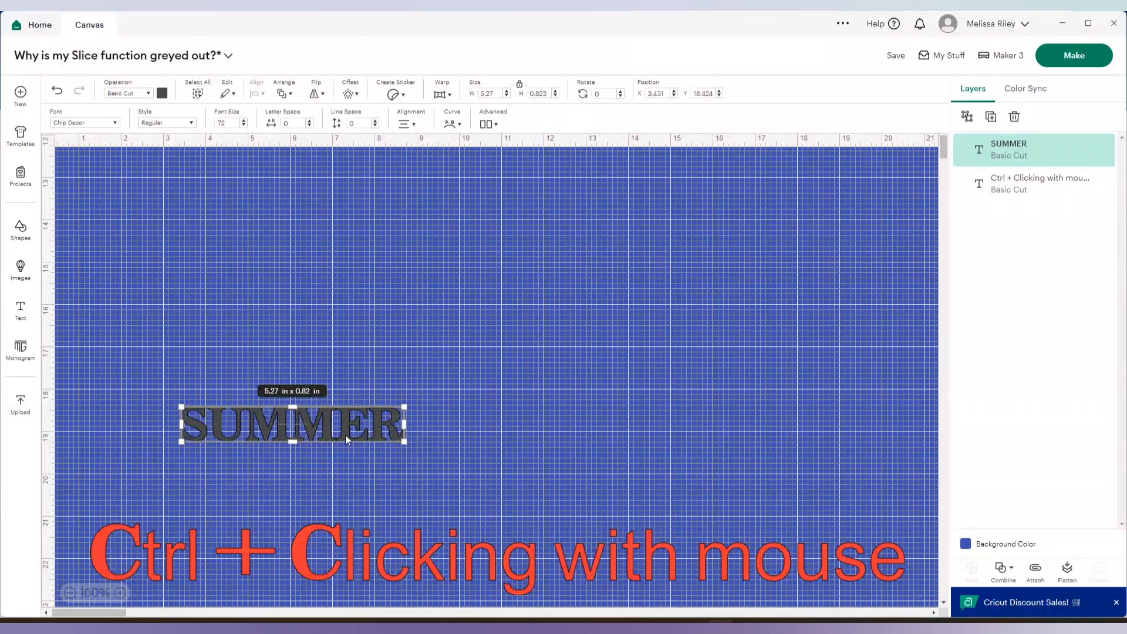
pyautogui.moveTo(406, 441); pyautogui.dragTo(652, 363)
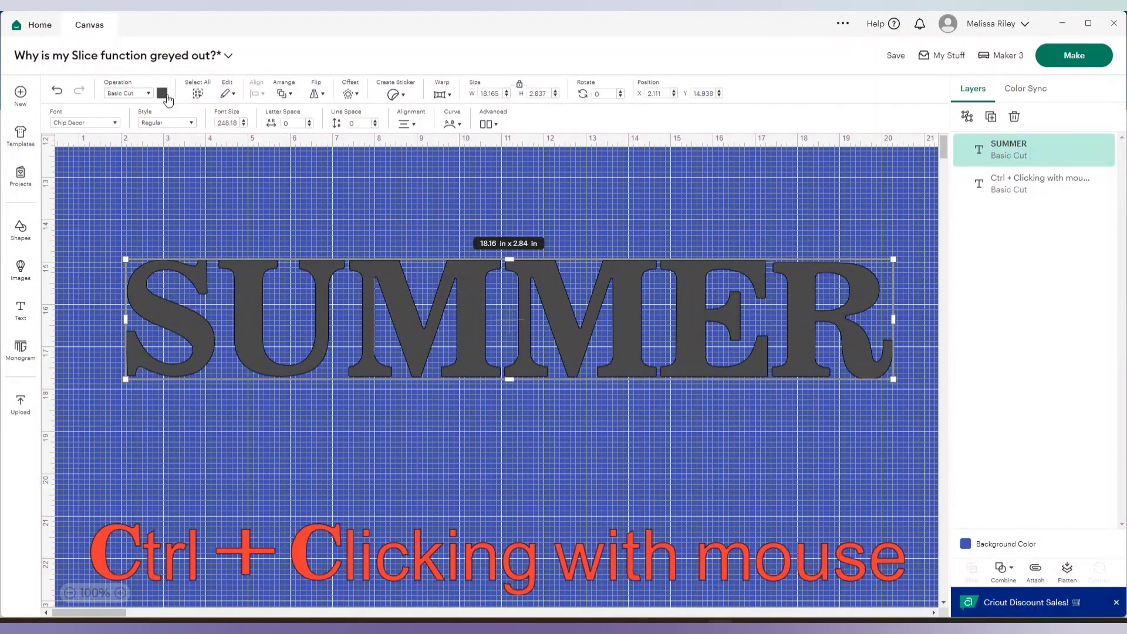
pyautogui.click(162, 94)
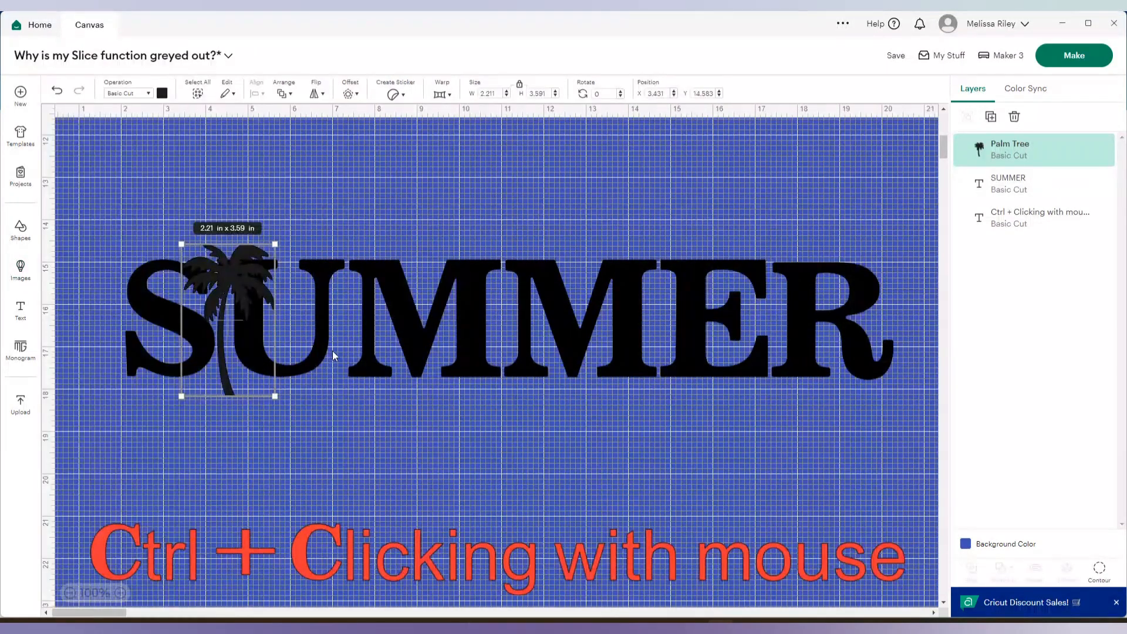
# Shrink the palm tree to fit the letters and make it white
pyautogui.moveTo(226, 324); pyautogui.dragTo(159, 334)
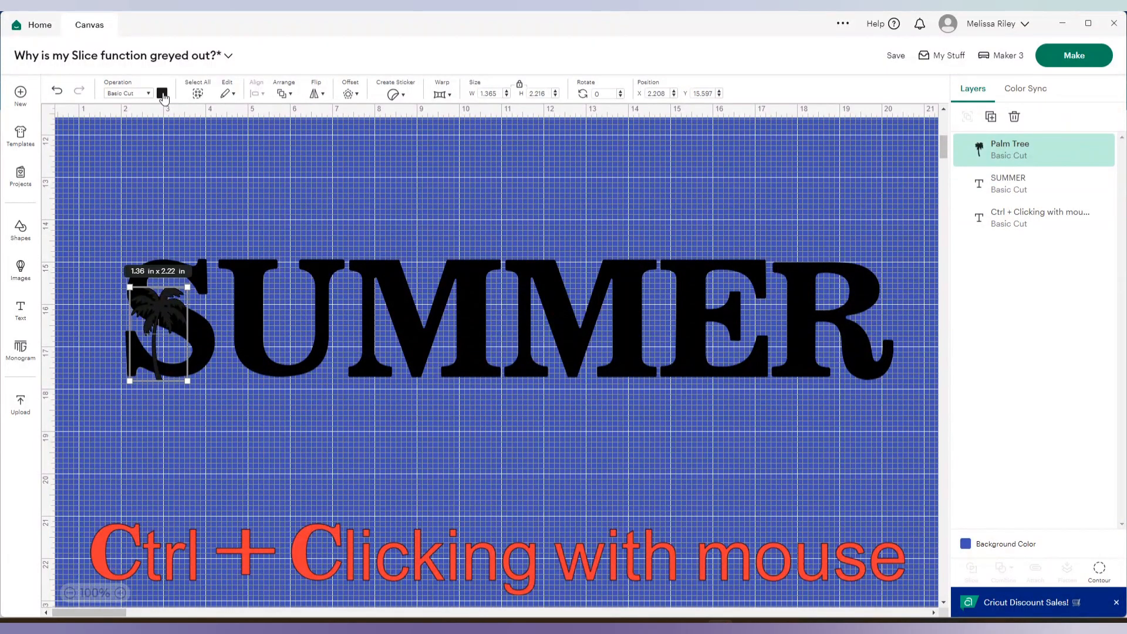
pyautogui.click(162, 94)
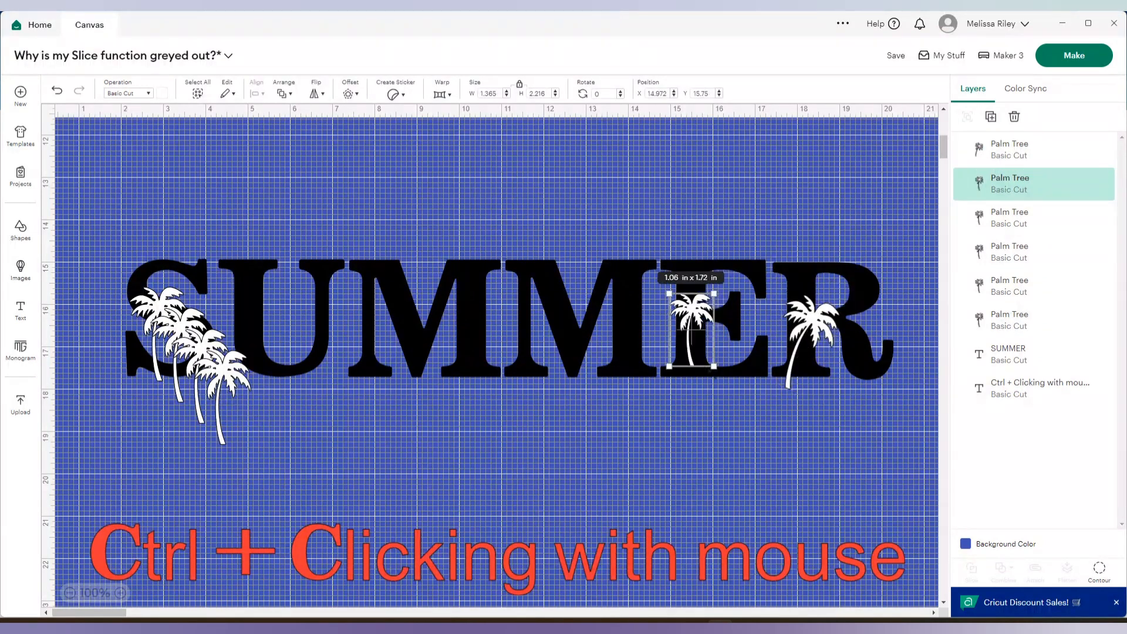
# Spread the tilted palm tree copies across the letters of SUMMER
pyautogui.moveTo(691, 324); pyautogui.dragTo(251, 332)
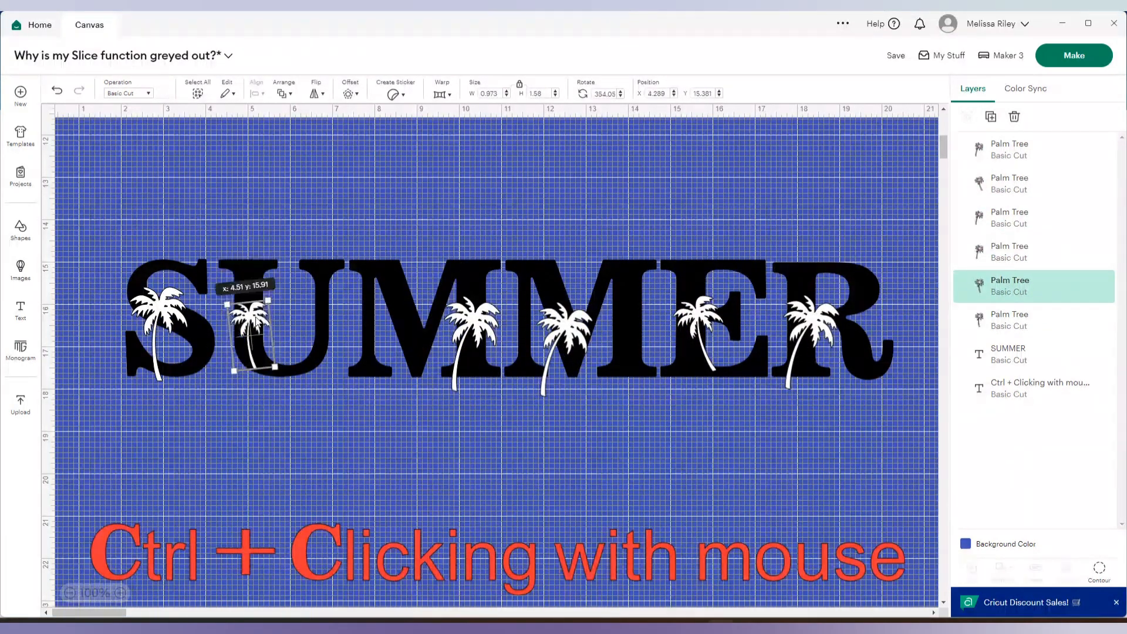
pyautogui.click(247, 489)
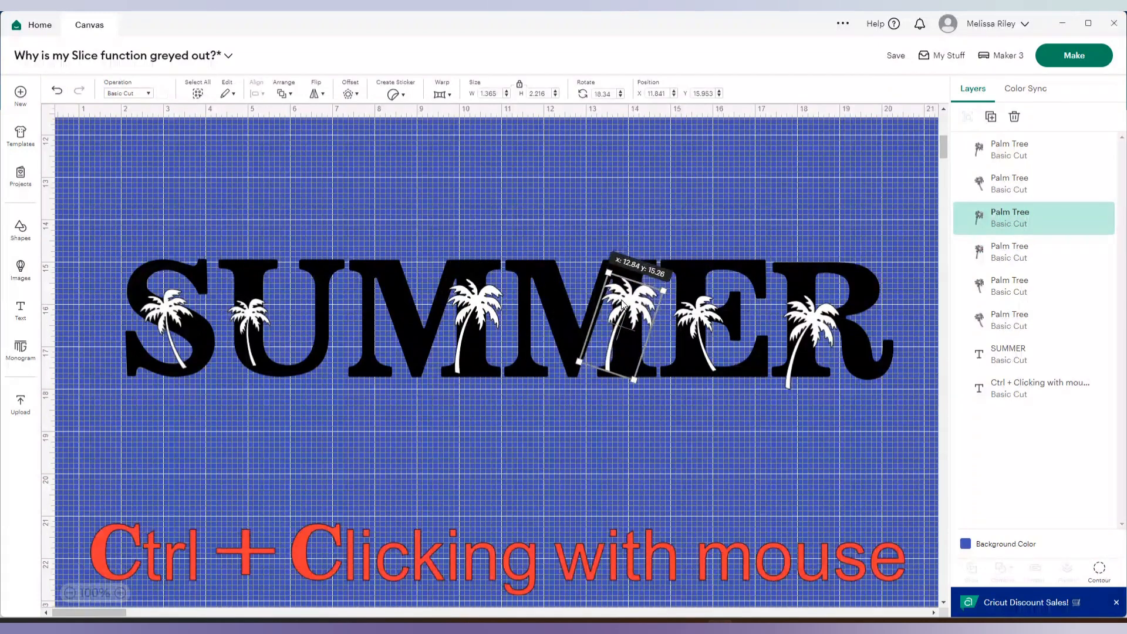
pyautogui.click(908, 404)
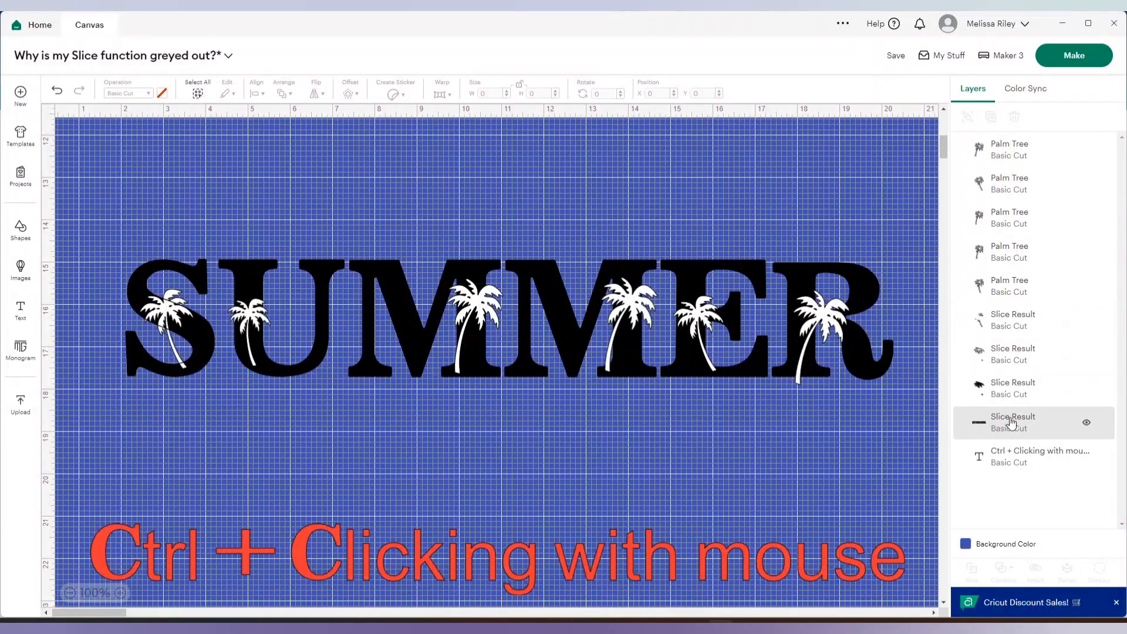
# Slice the second palm tree out of the SUMMER slice result
pyautogui.click(1011, 421)
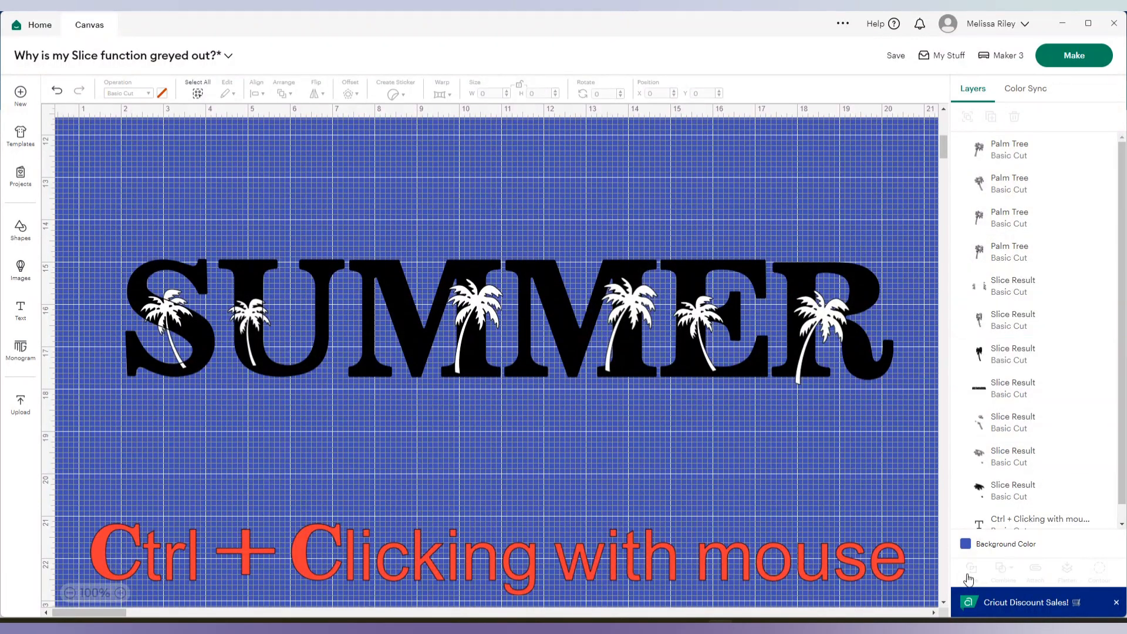
pyautogui.click(1012, 389)
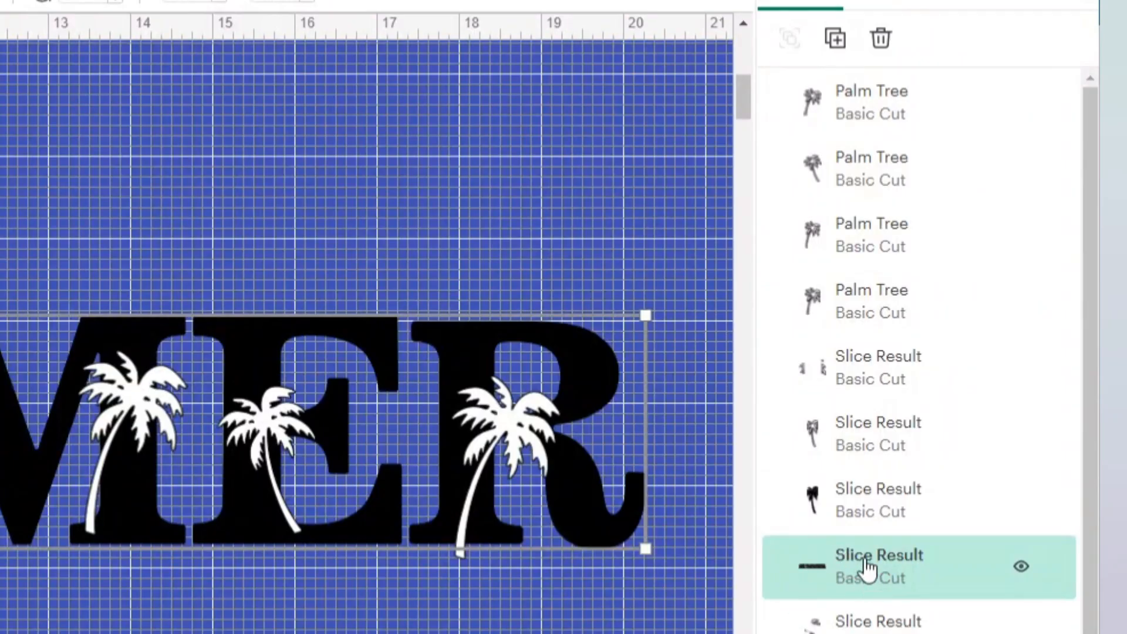
pyautogui.moveTo(915, 280)
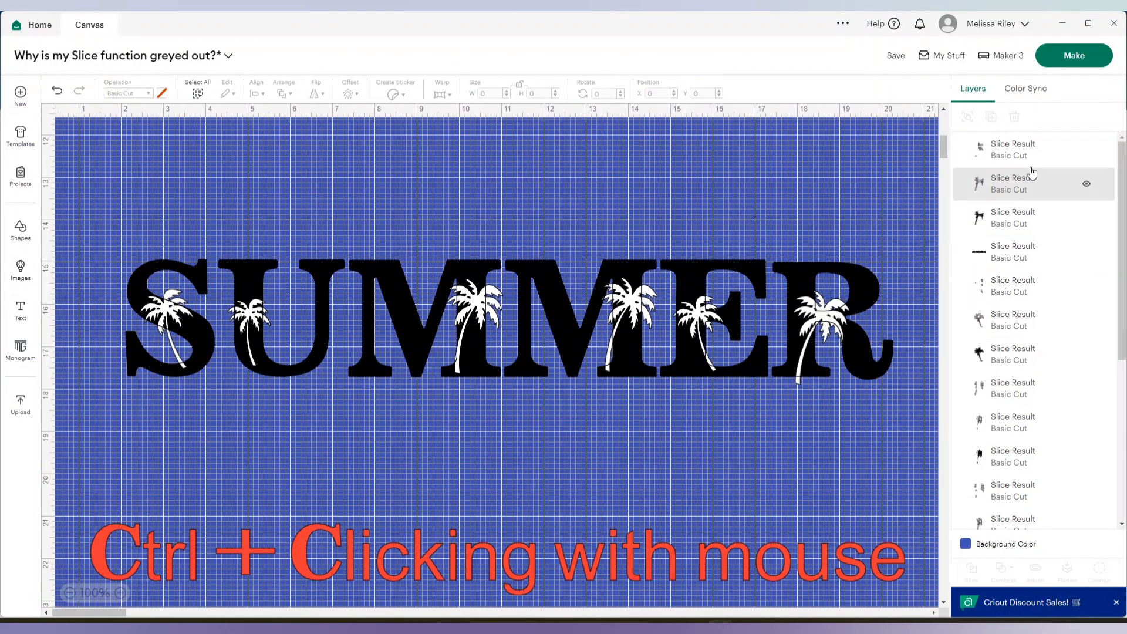
# Delete the leftover palm tree slice pieces, leaving SUMMER as one black cut-out shape
pyautogui.click(1014, 353)
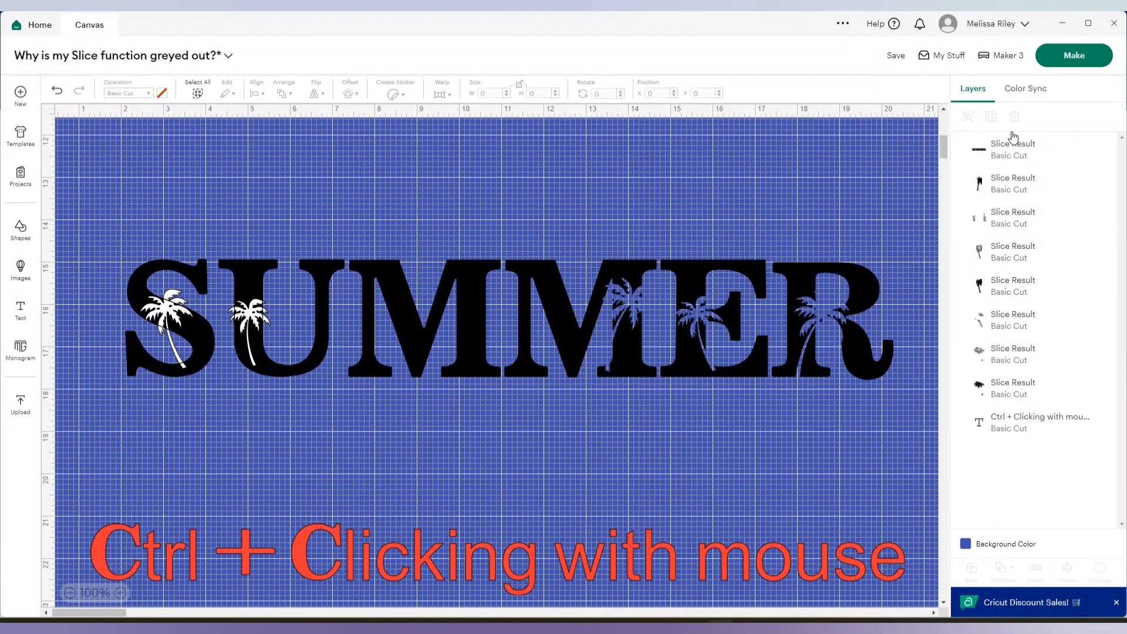
pyautogui.click(1013, 184)
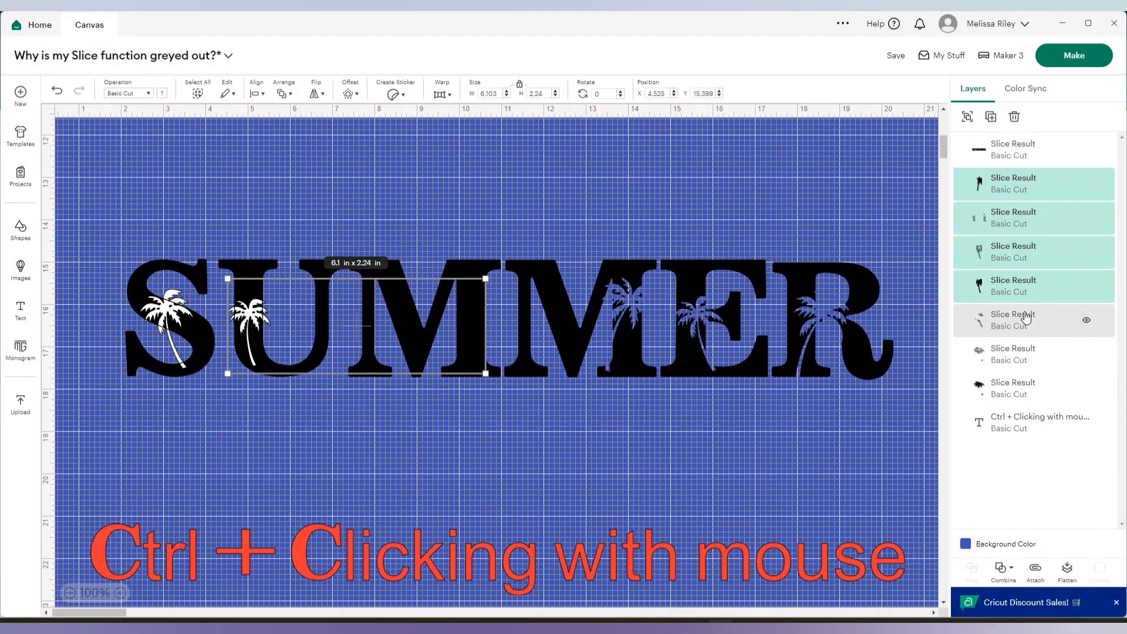
pyautogui.click(1015, 116)
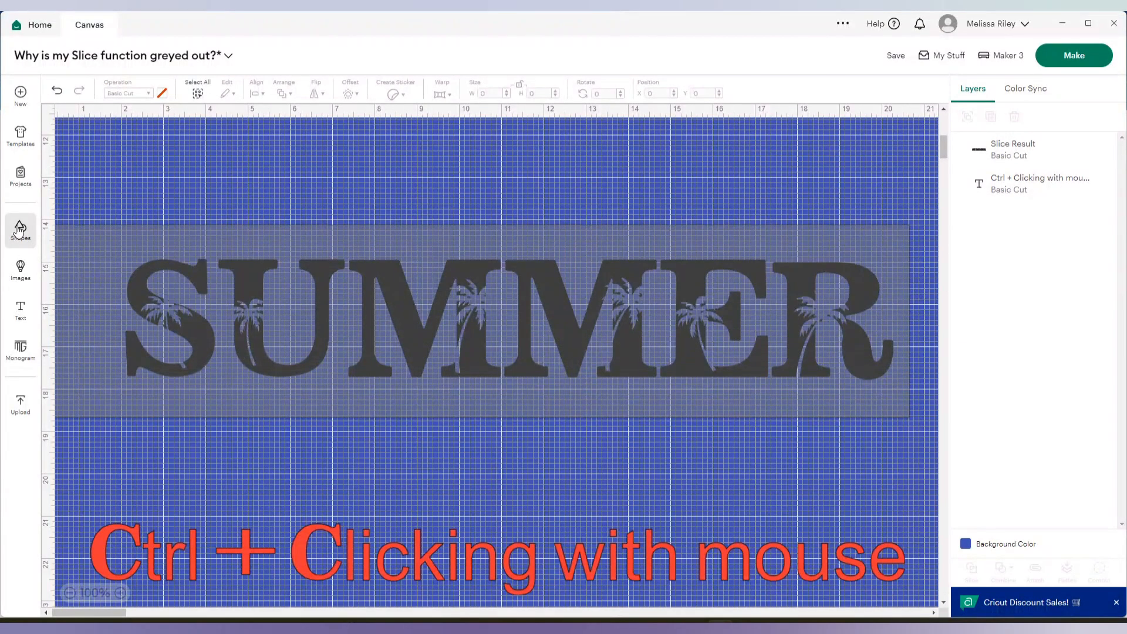
pyautogui.click(1013, 149)
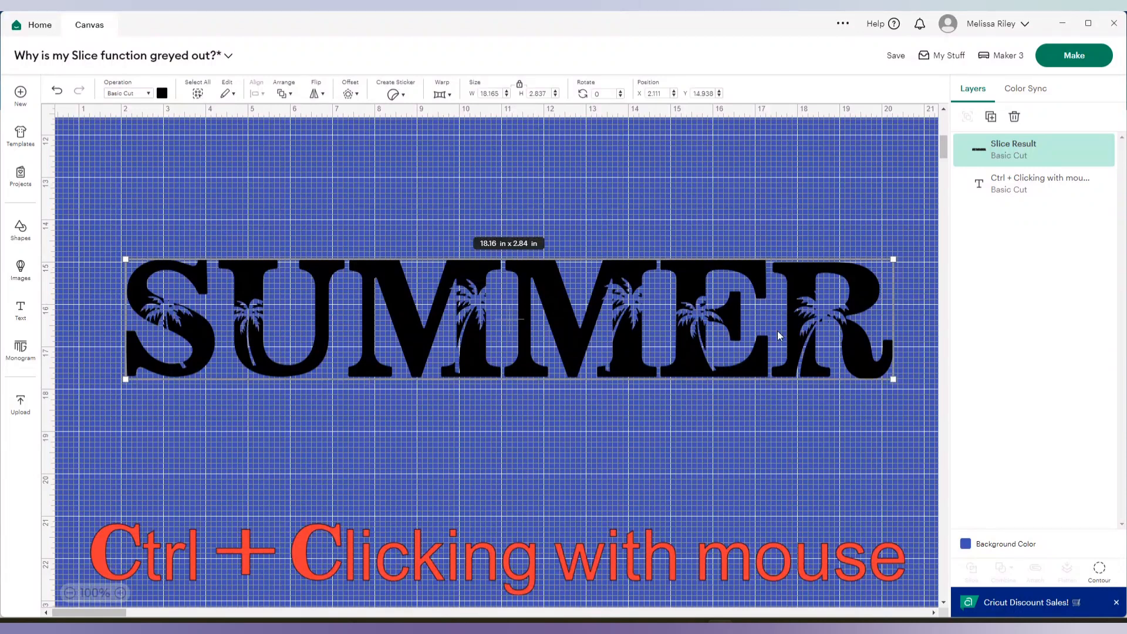
pyautogui.moveTo(68, 361)
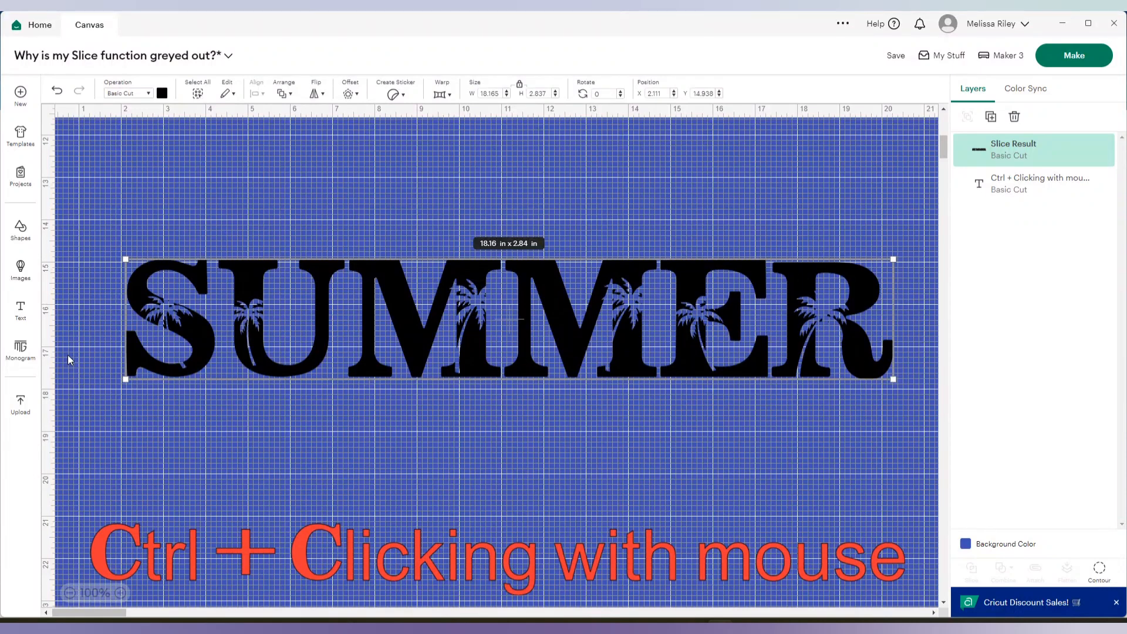